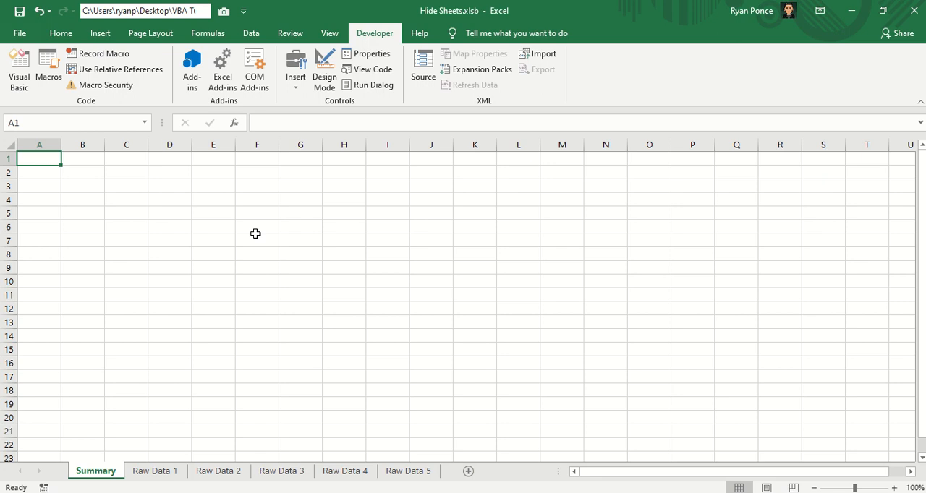
{"action": "mouse_move", "coordinate": [267, 232]}
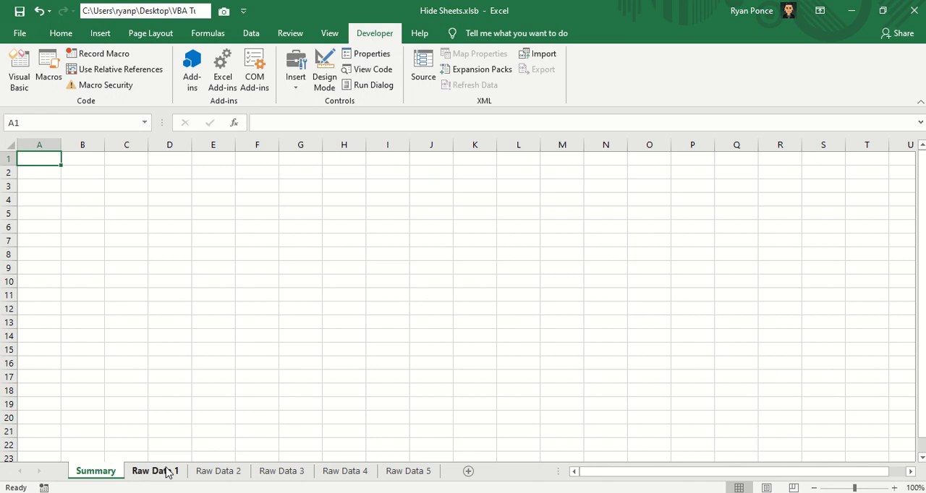
Manually hide the Raw Data 1 sheet, restore it from the Unhide list, and return to Summary
{"action": "right_click", "coordinate": [155, 471]}
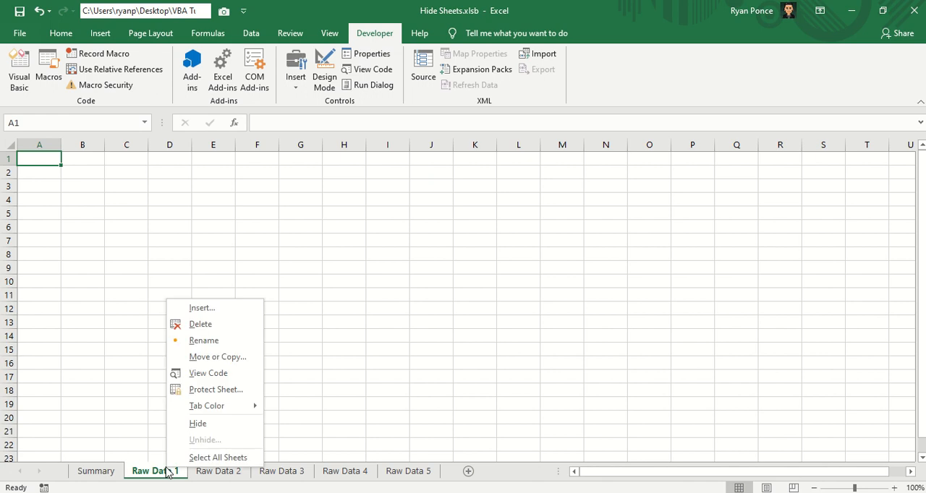
{"action": "left_click", "coordinate": [197, 423]}
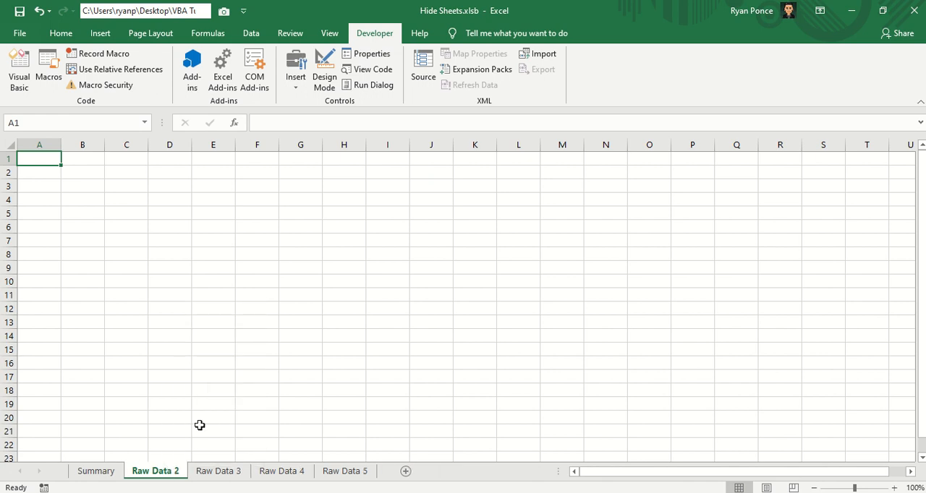
{"action": "right_click", "coordinate": [218, 471]}
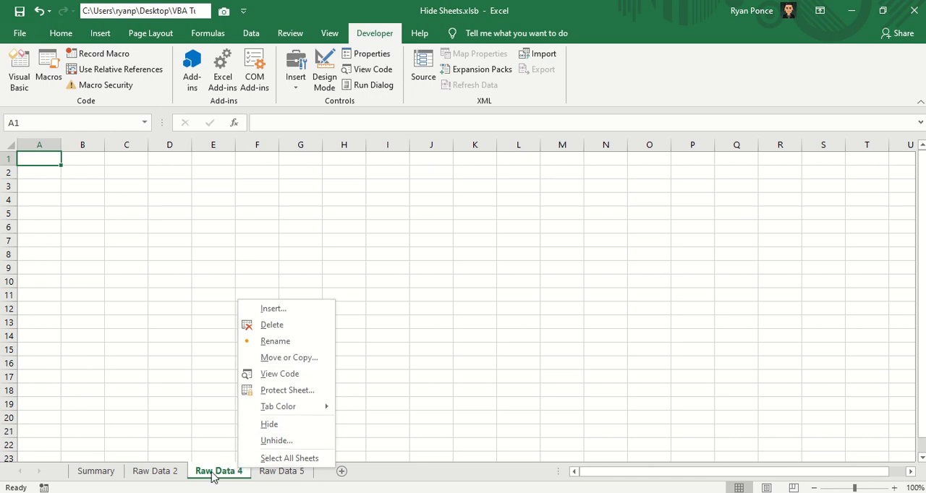
{"action": "left_click", "coordinate": [276, 441]}
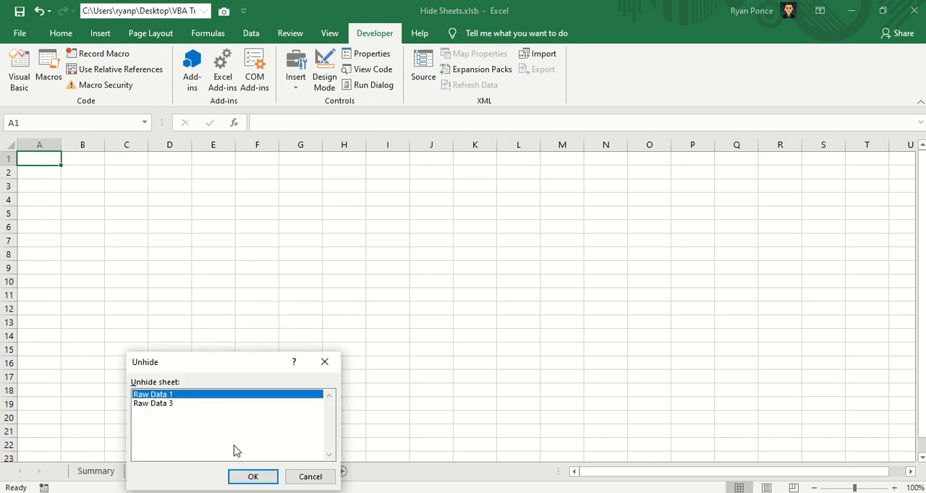
{"action": "mouse_move", "coordinate": [165, 404]}
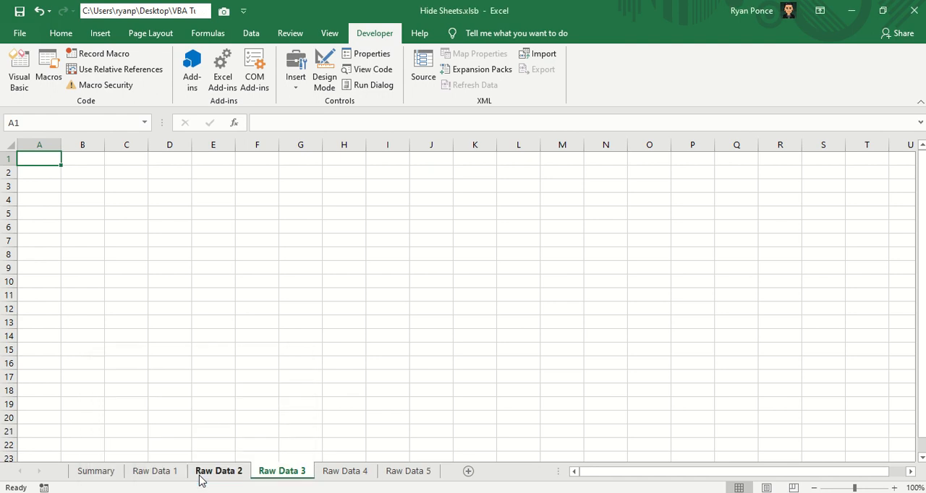
{"action": "left_click", "coordinate": [95, 471]}
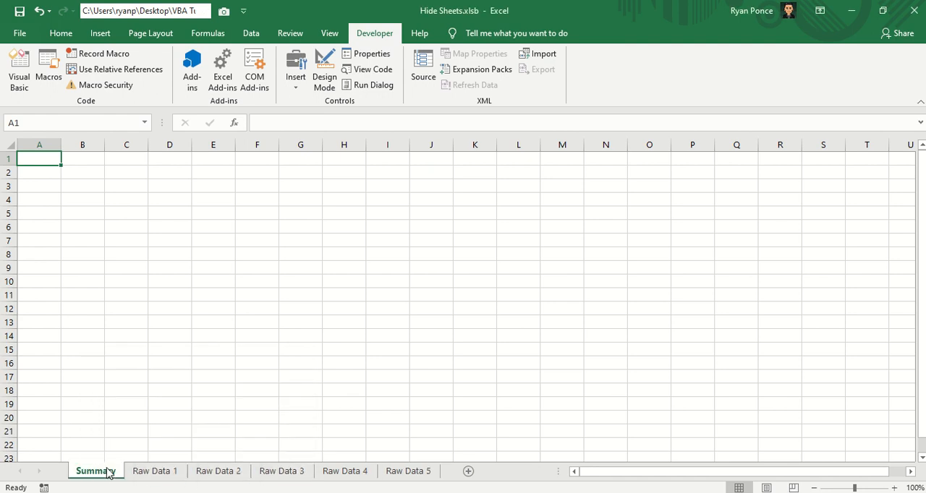
{"action": "mouse_move", "coordinate": [287, 184]}
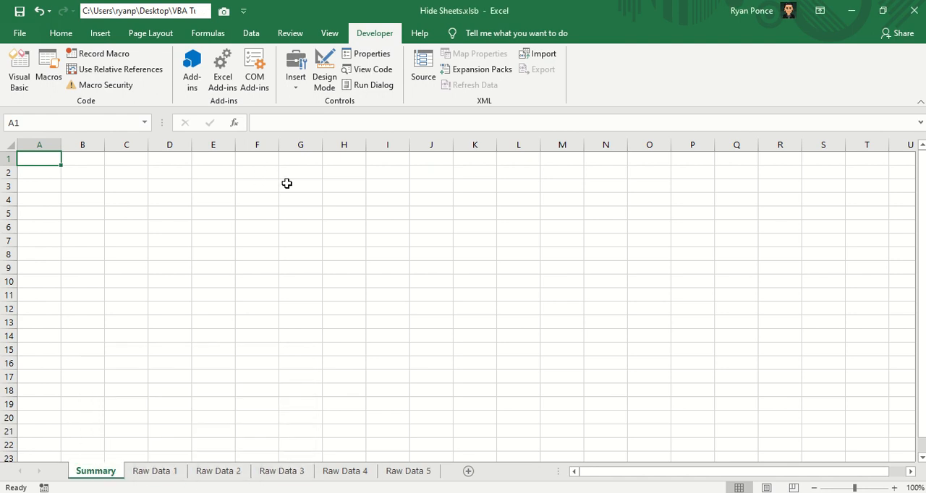
In the Visual Basic editor, insert a new empty Module1 into the Hide Sheets workbook project
{"action": "left_click", "coordinate": [19, 68]}
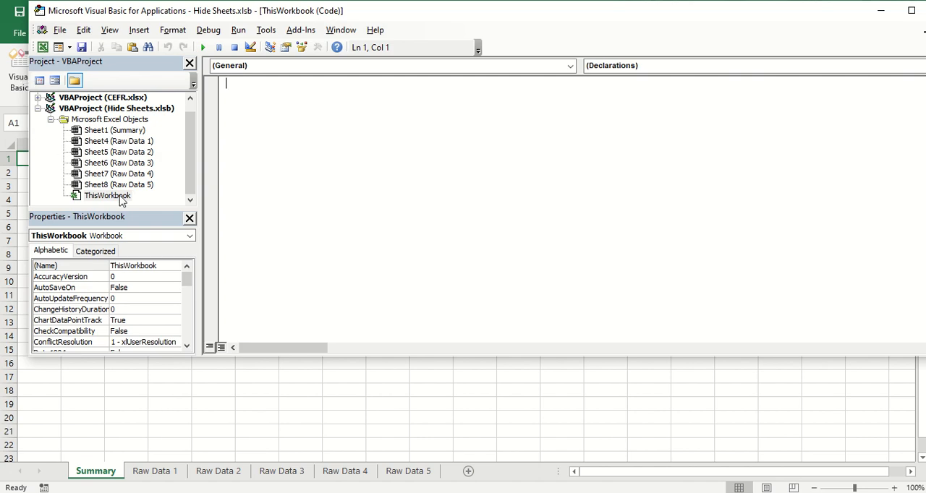
{"action": "right_click", "coordinate": [107, 195]}
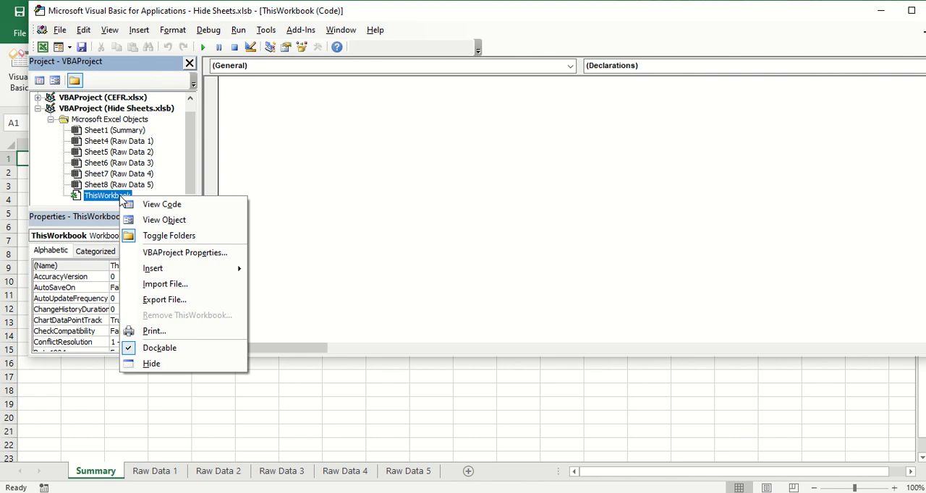
{"action": "mouse_move", "coordinate": [116, 202]}
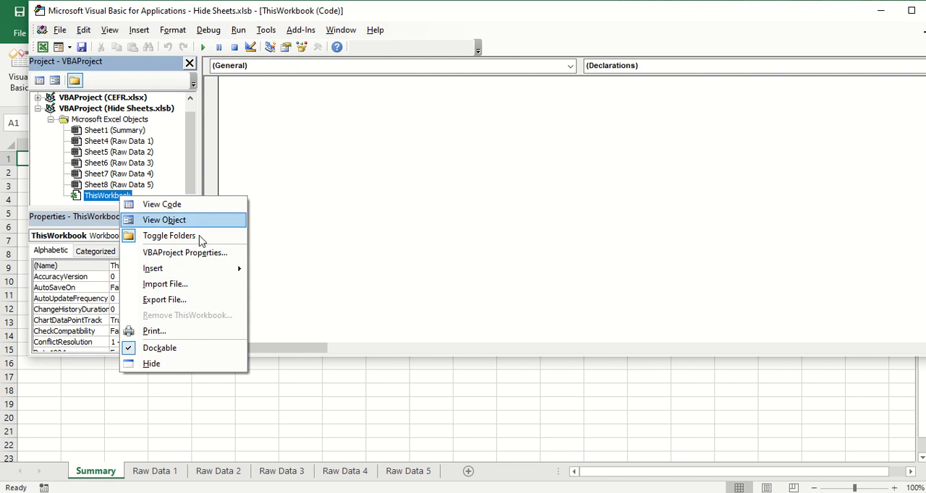
{"action": "mouse_move", "coordinate": [152, 268]}
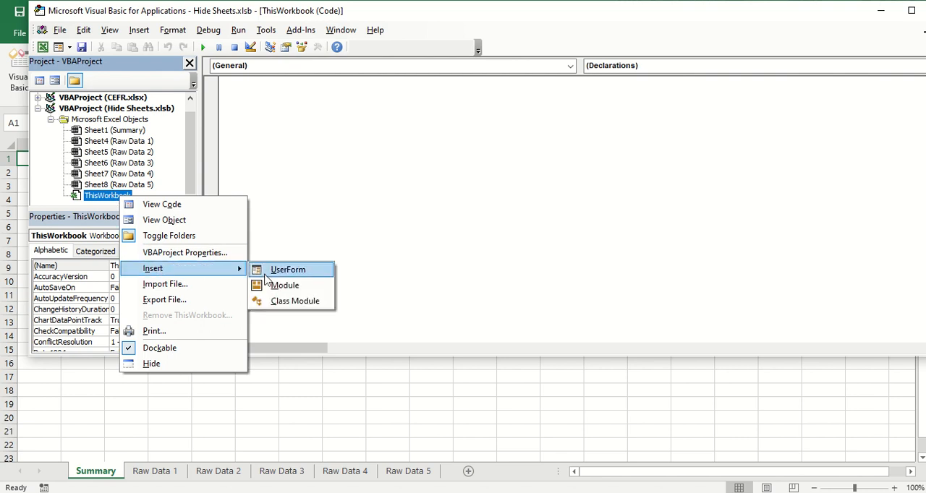
{"action": "left_click", "coordinate": [285, 285]}
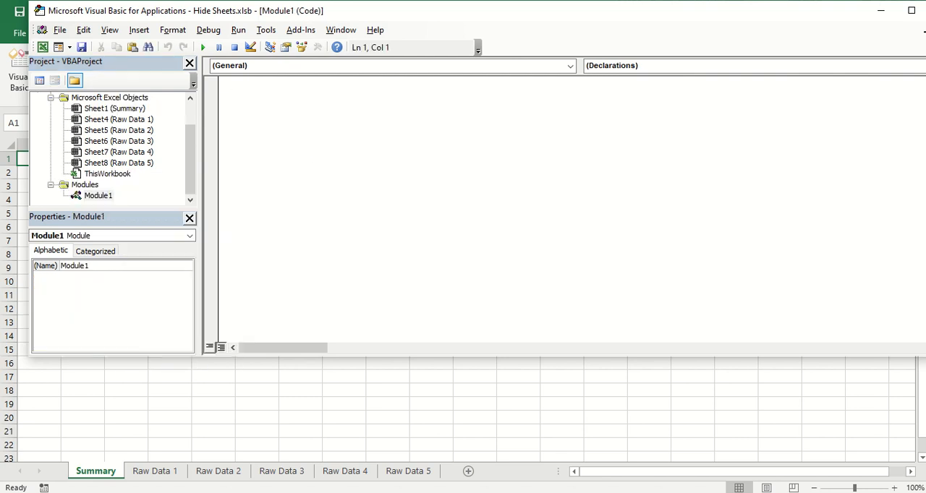
Start the Sub Hide procedure and declare ws As Object
{"action": "type", "text": "Sub Hide"}
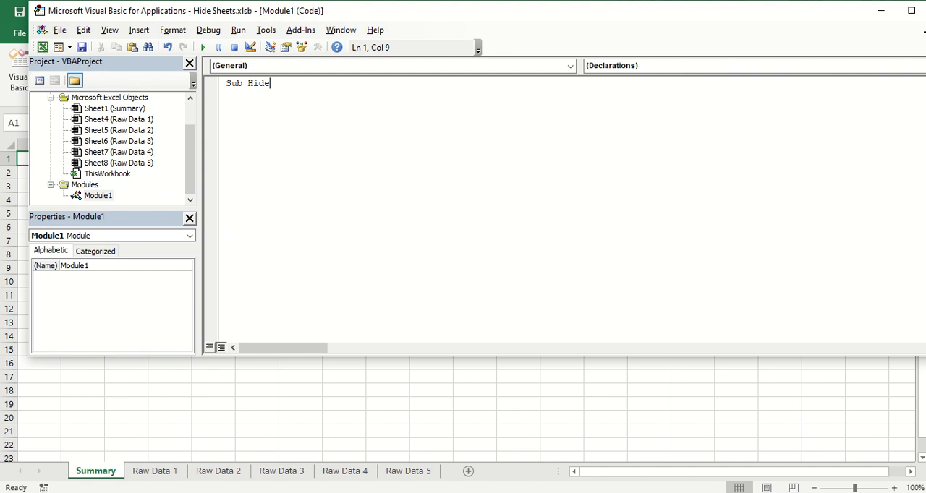
{"action": "key", "text": "enter"}
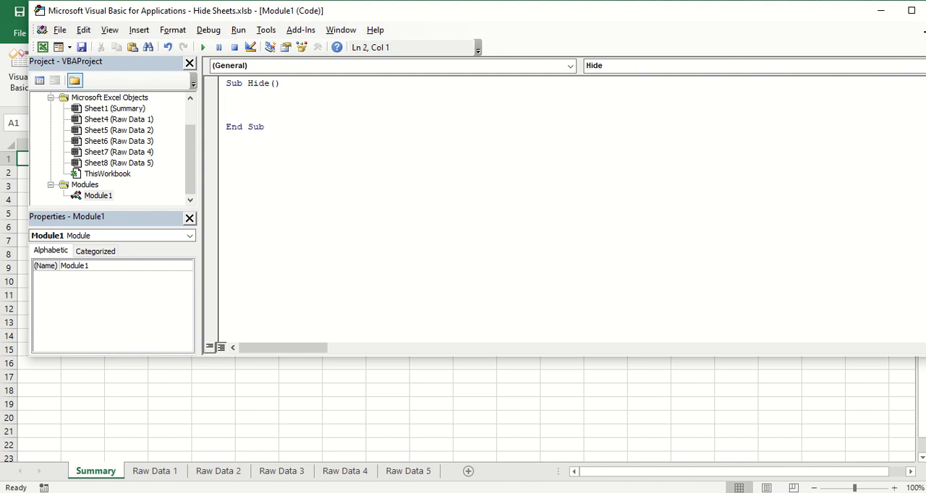
{"action": "type", "text": "D"}
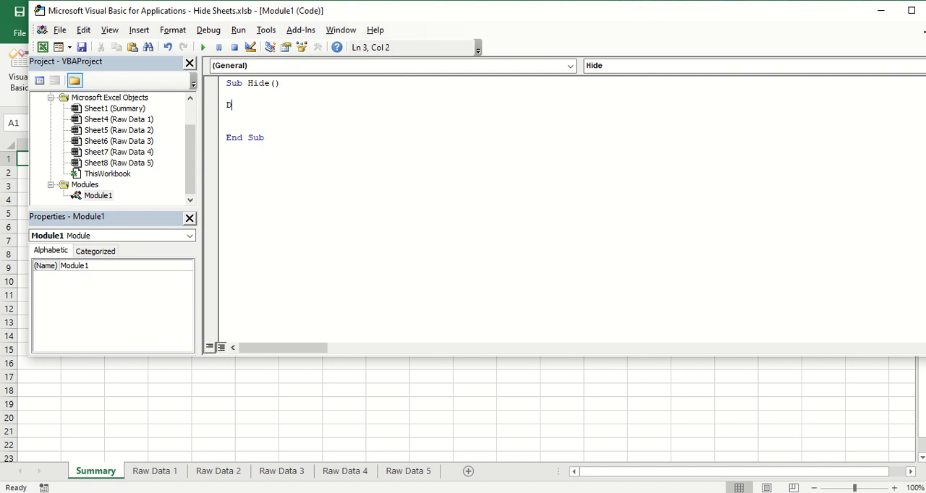
{"action": "type", "text": "im ws"}
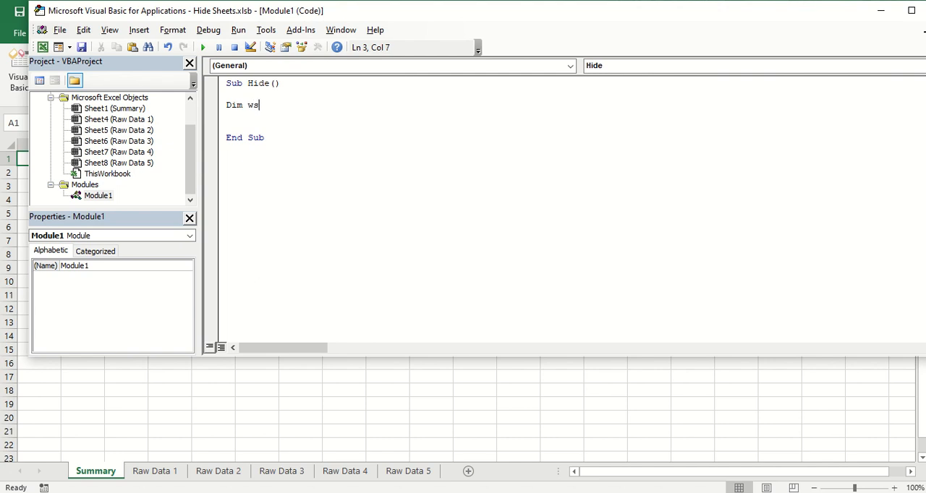
{"action": "type", "text": "As"}
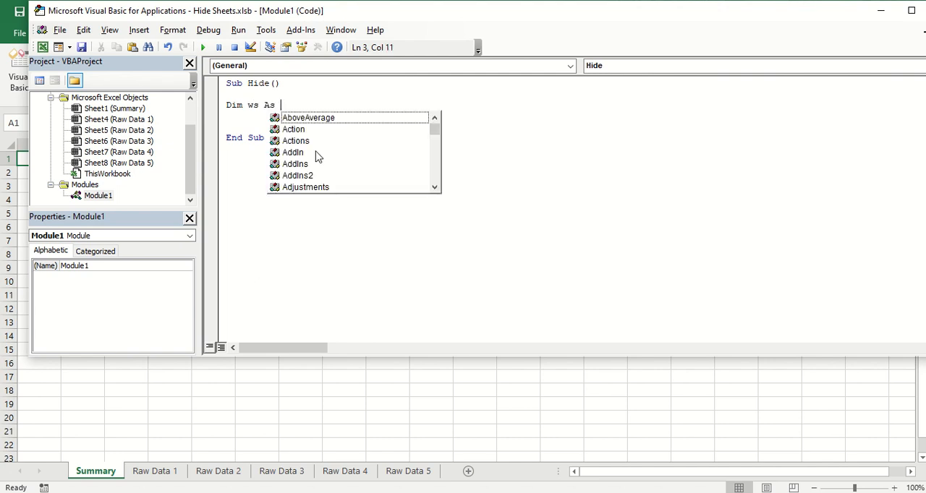
{"action": "type", "text": "Object"}
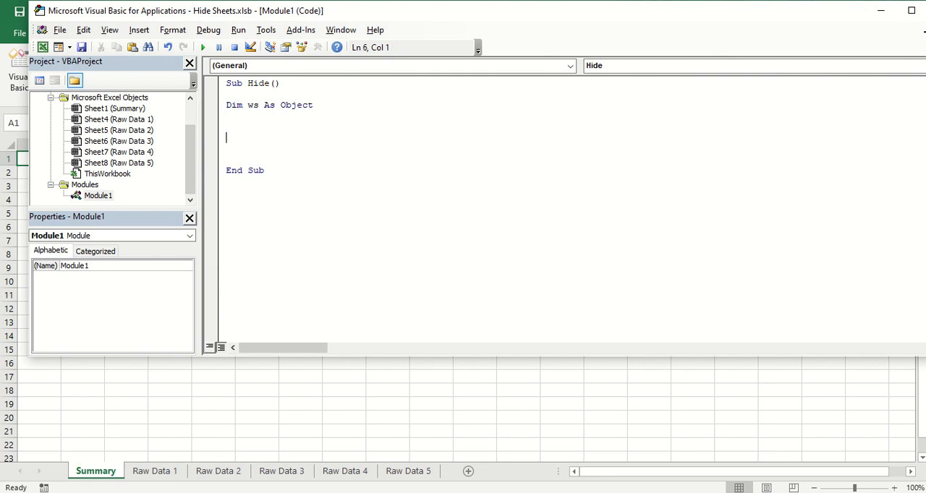
Add a For Each ws loop with the condition If ws.Name <> "Summary"
{"action": "type", "text": "For E"}
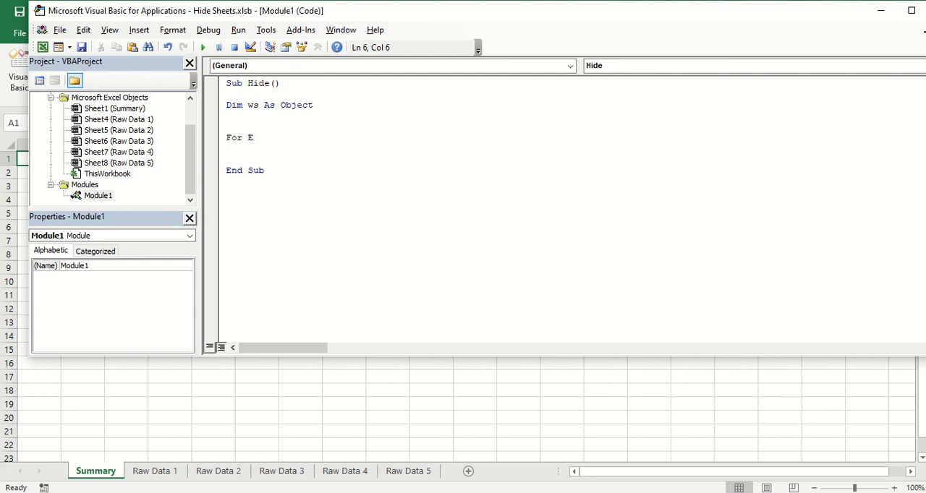
{"action": "type", "text": "ach ws"}
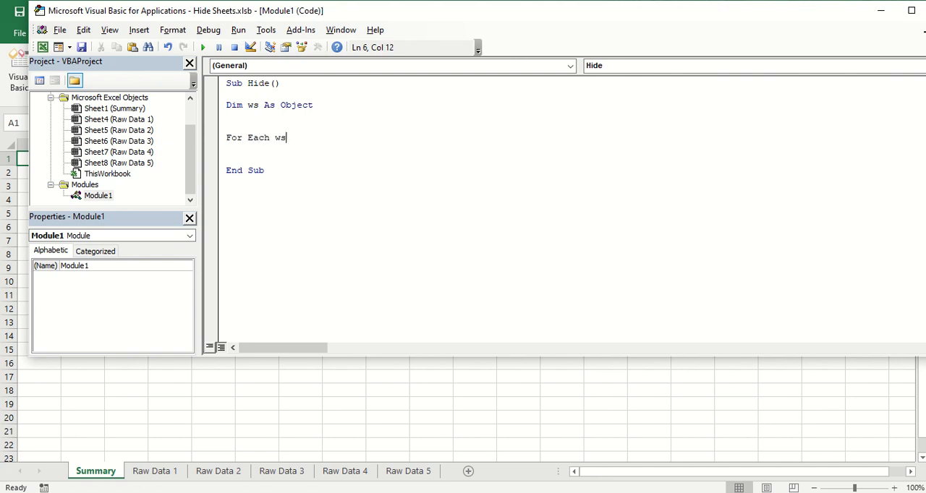
{"action": "type", "text": "in"}
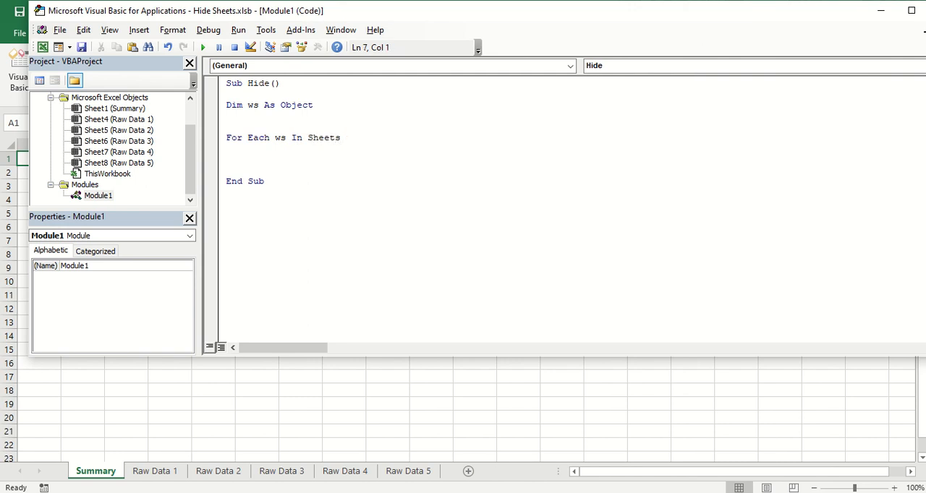
{"action": "type", "text": "IF w"}
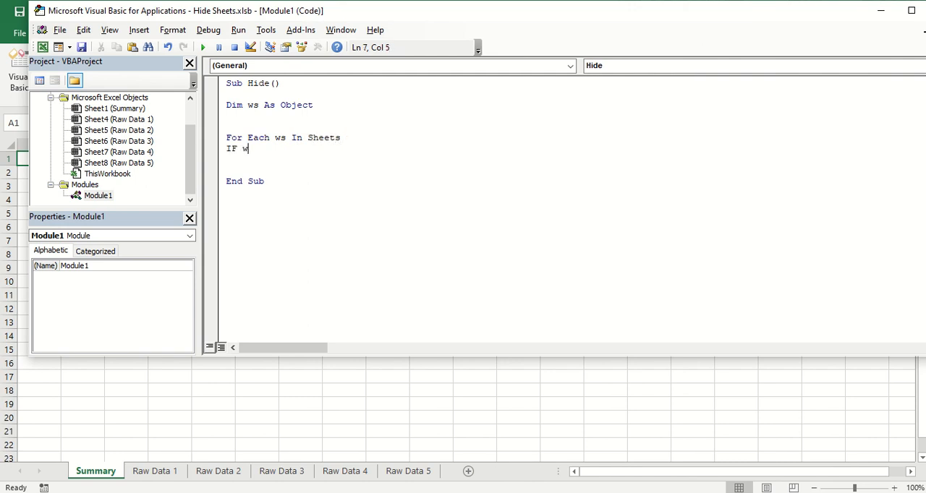
{"action": "type", "text": "s."}
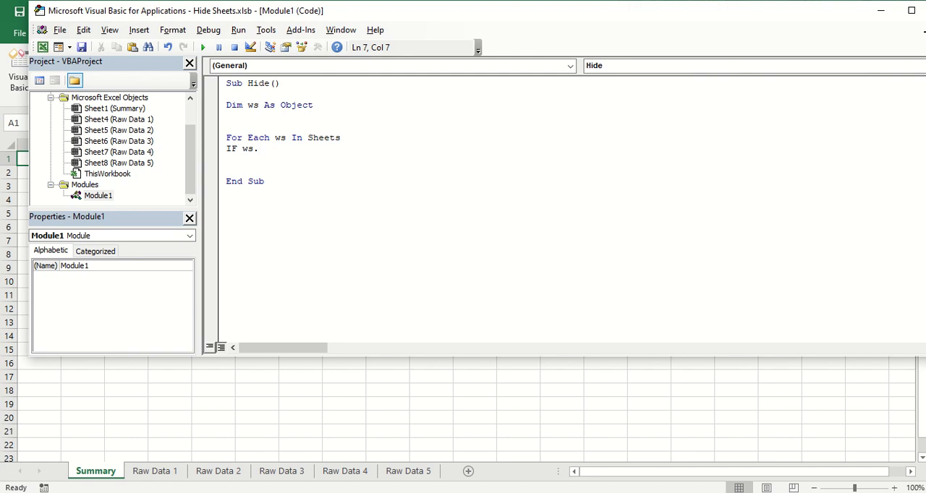
{"action": "type", "text": "N+"}
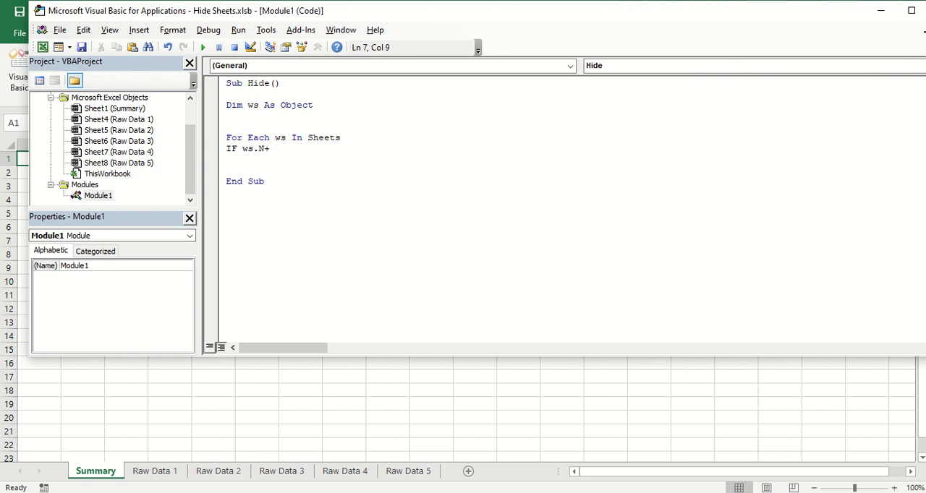
{"action": "type", "text": "ame"}
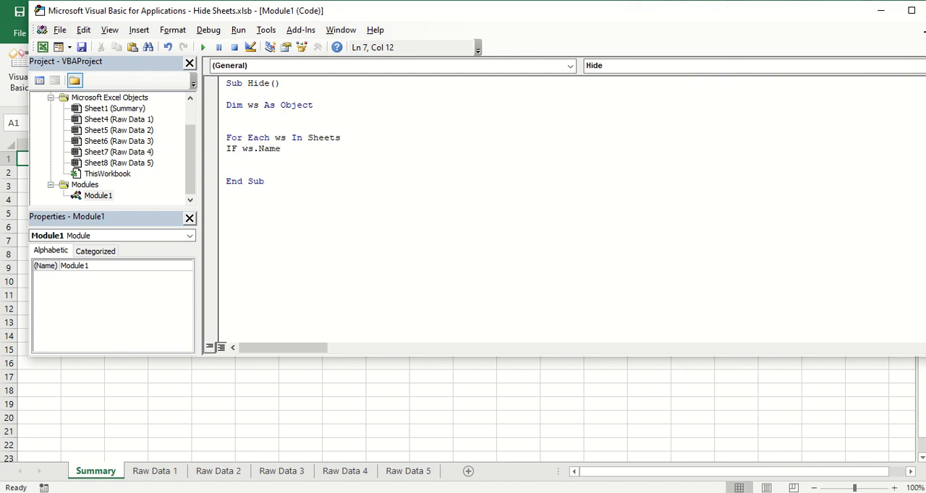
{"action": "type", "text": "<>"}
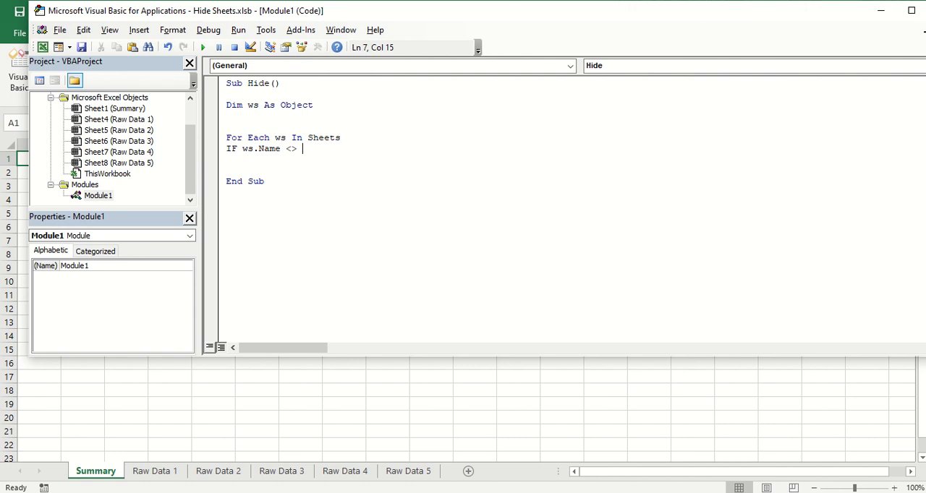
{"action": "type", "text": "\"Summar"}
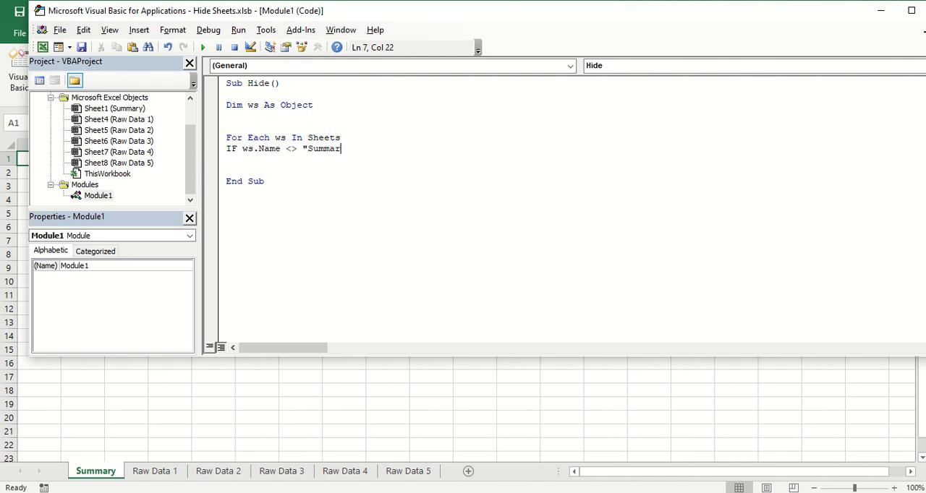
{"action": "type", "text": "y\" Then"}
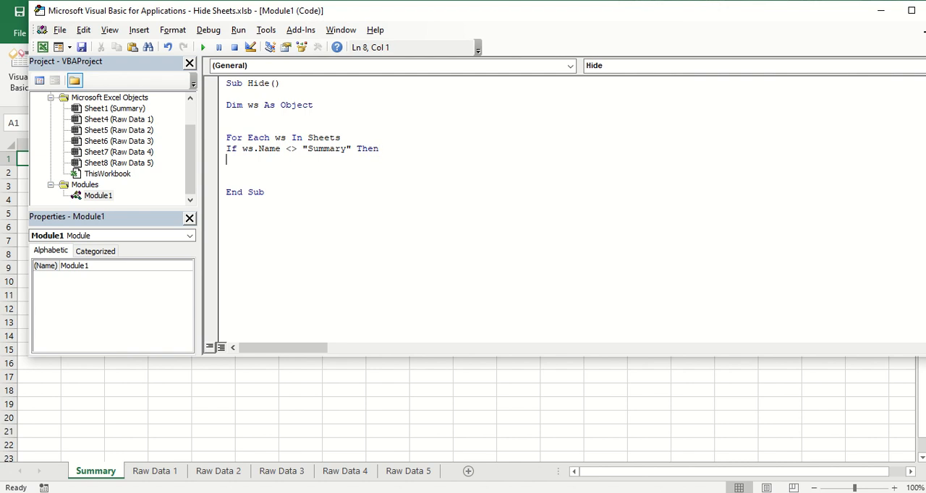
Set ws.Visible = xlSheetHidden inside the If, then close it with End If and Next ws
{"action": "type", "text": "ws."}
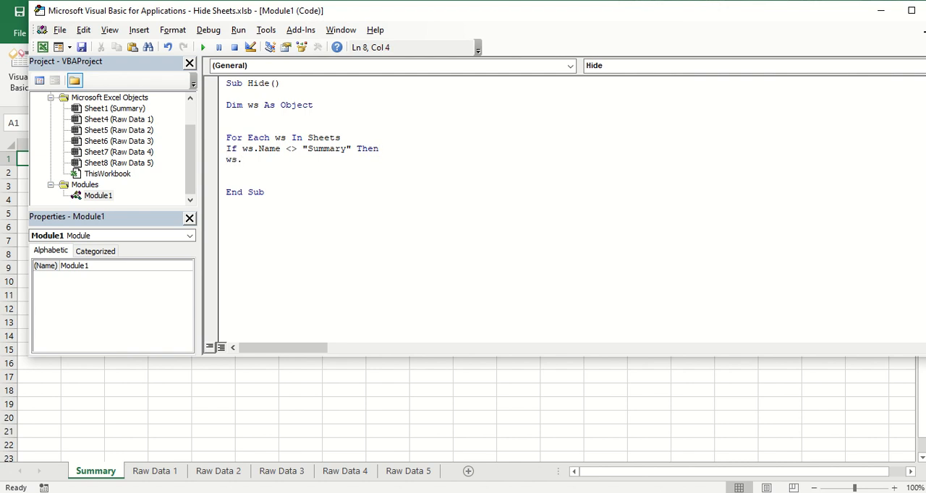
{"action": "type", "text": "visible ="}
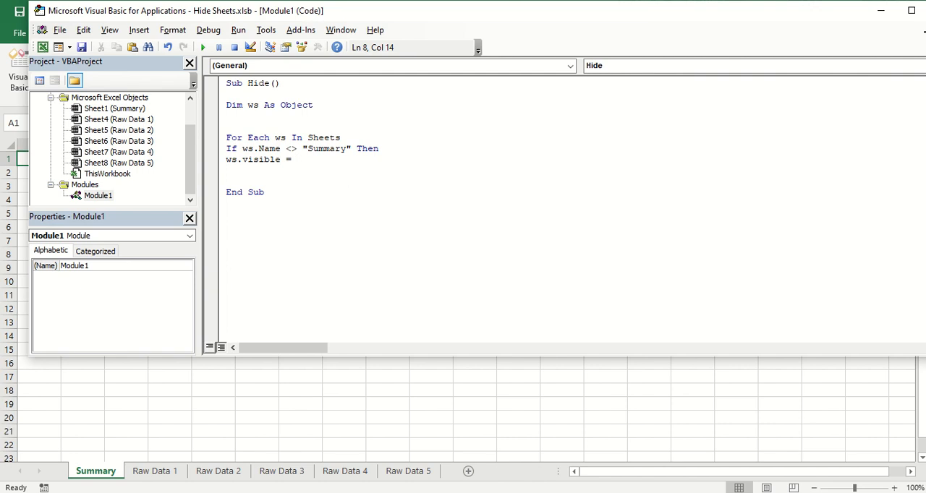
{"action": "type", "text": "xlsheet"}
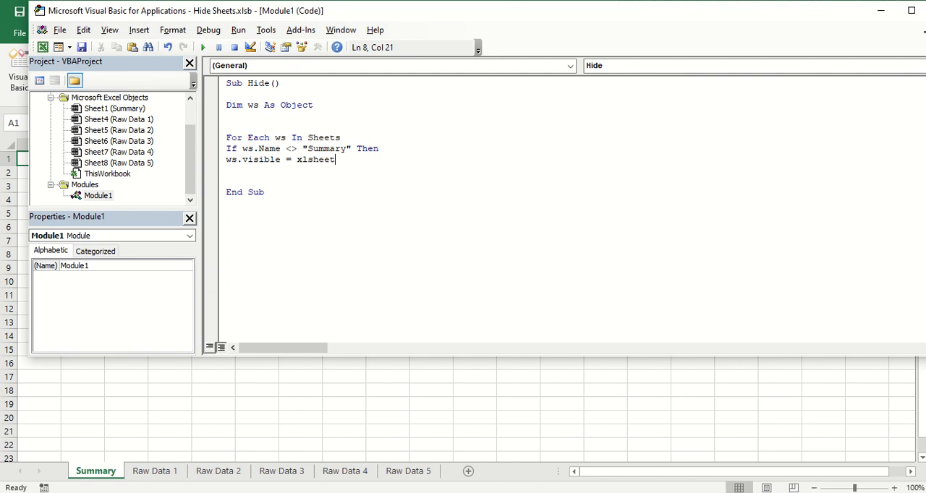
{"action": "type", "text": "hidd"}
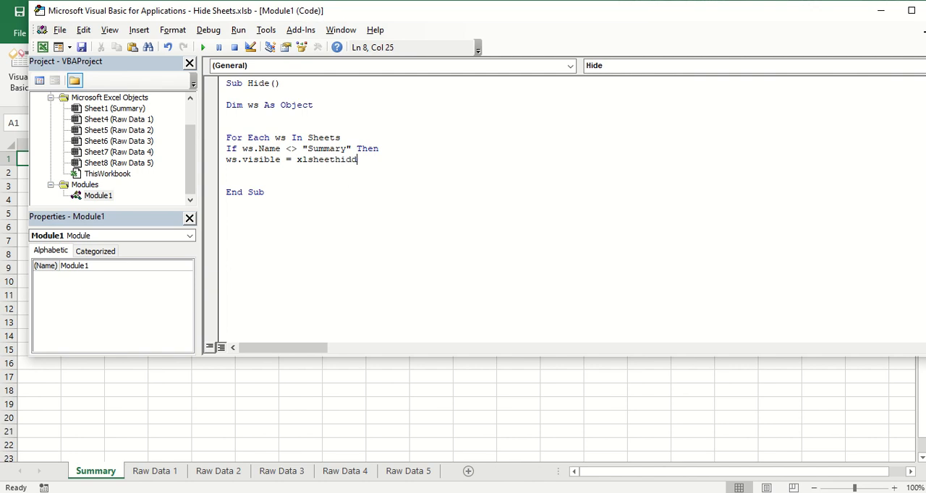
{"action": "key", "text": "enter"}
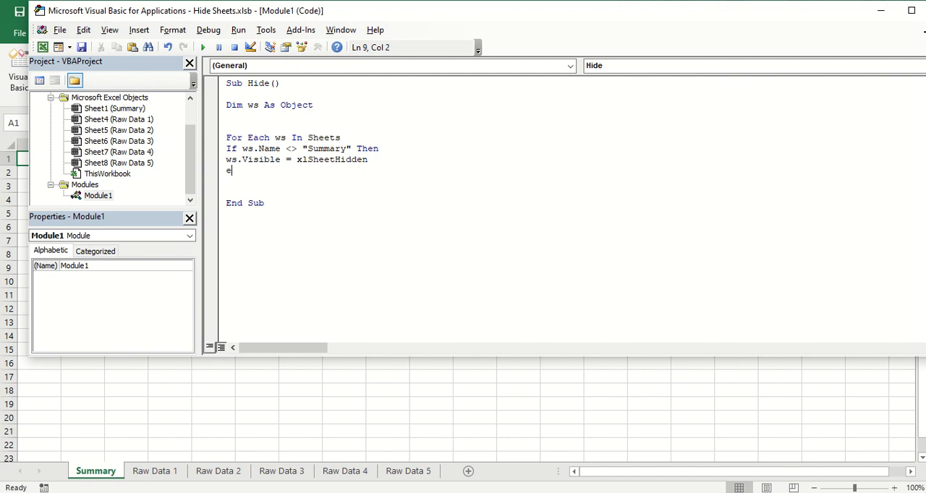
{"action": "type", "text": "nd If"}
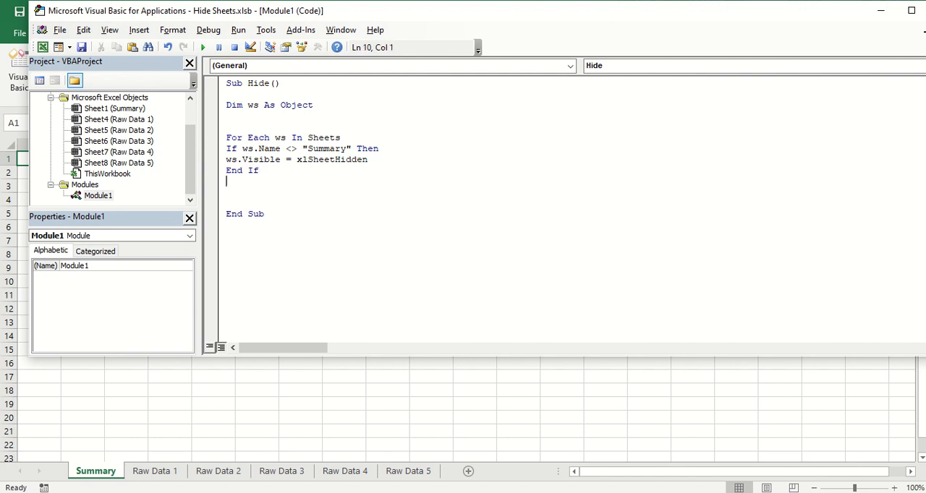
{"action": "type", "text": "Next"}
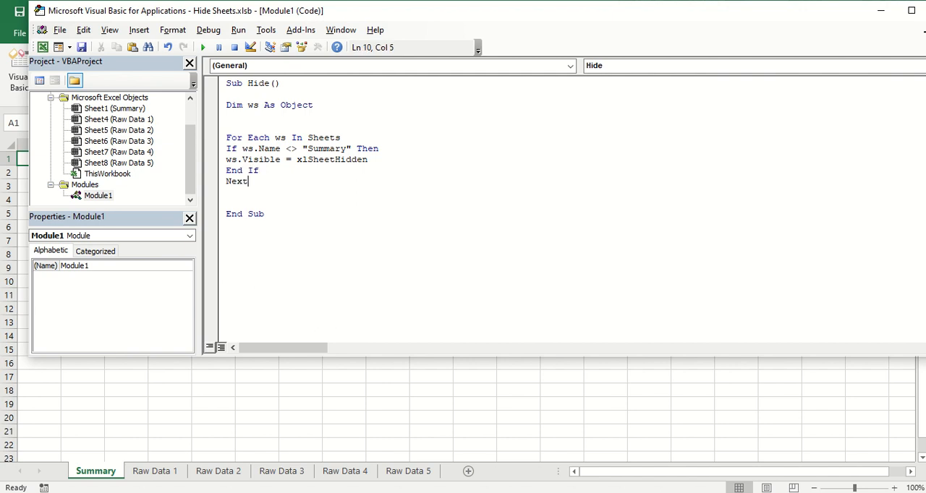
{"action": "type", "text": "w"}
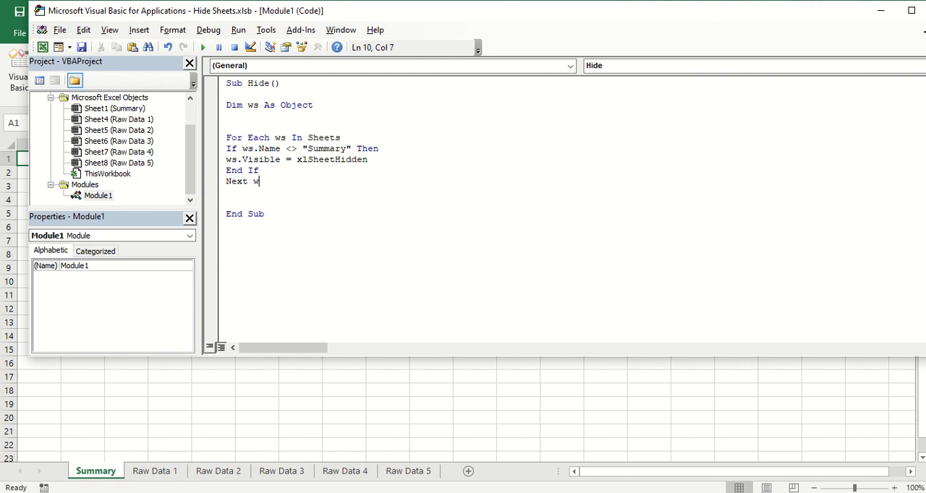
{"action": "type", "text": "s"}
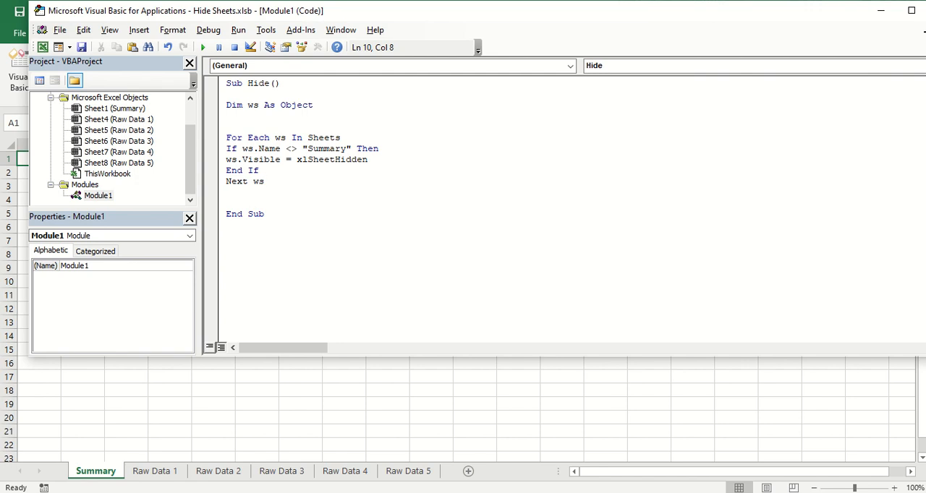
{"action": "mouse_move", "coordinate": [316, 149]}
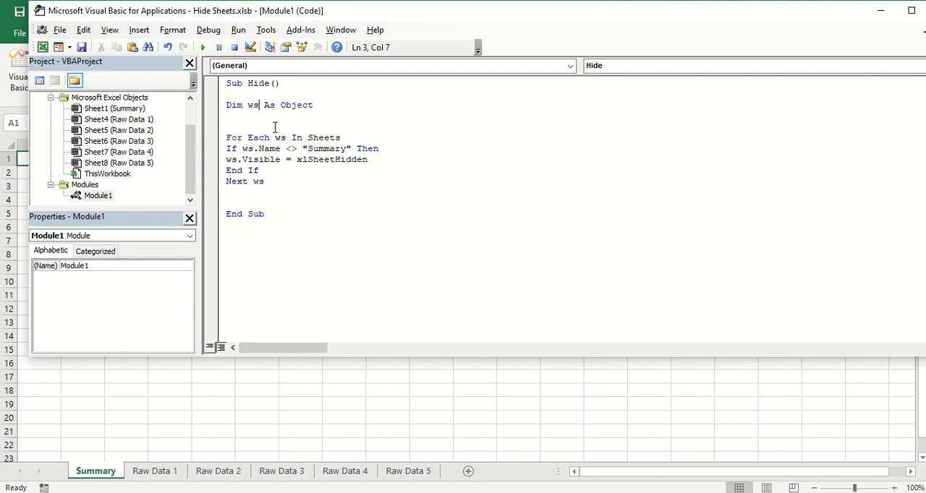
{"action": "key", "text": "End"}
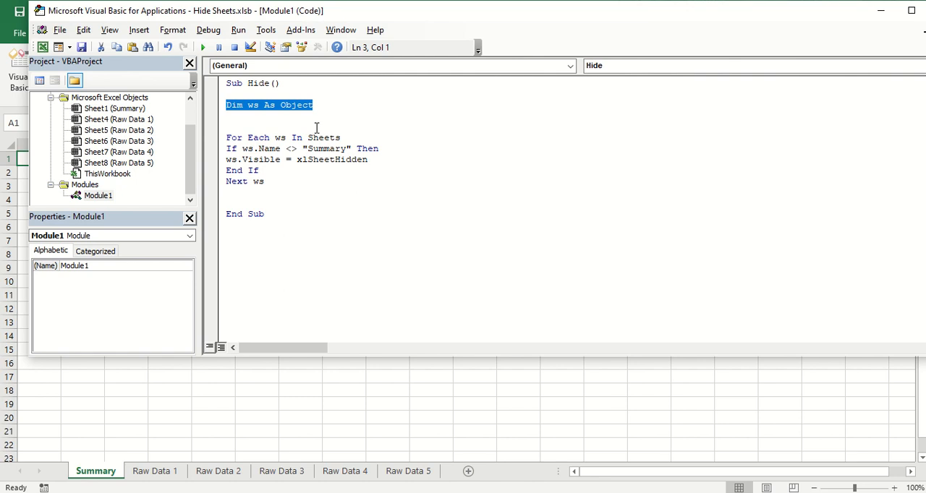
{"action": "mouse_move", "coordinate": [363, 150]}
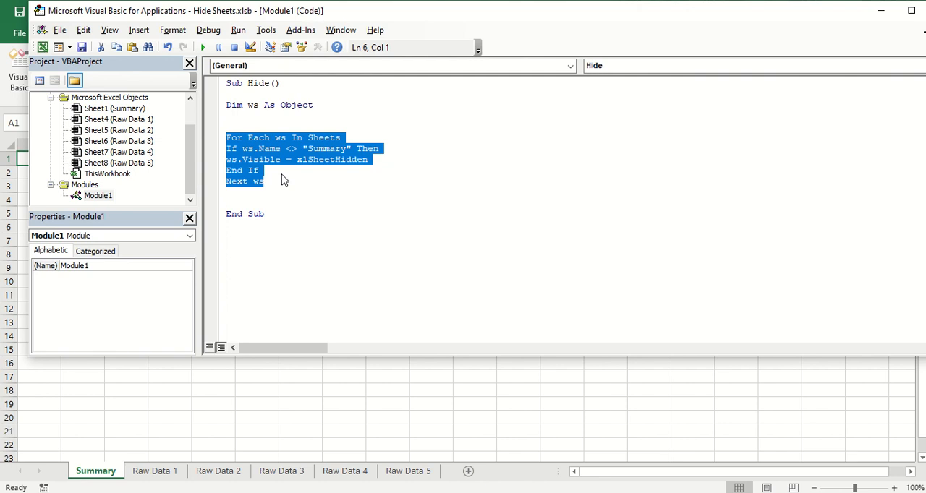
{"action": "mouse_move", "coordinate": [286, 178]}
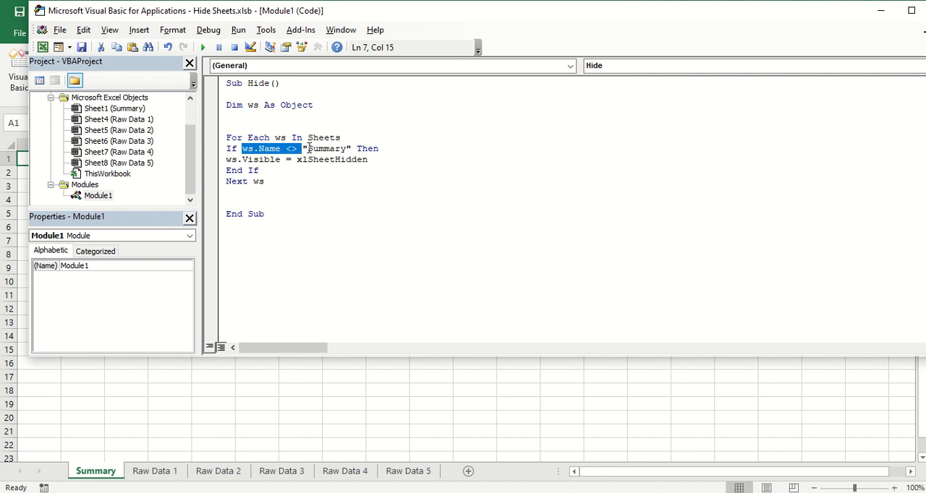
{"action": "double_click", "coordinate": [327, 149]}
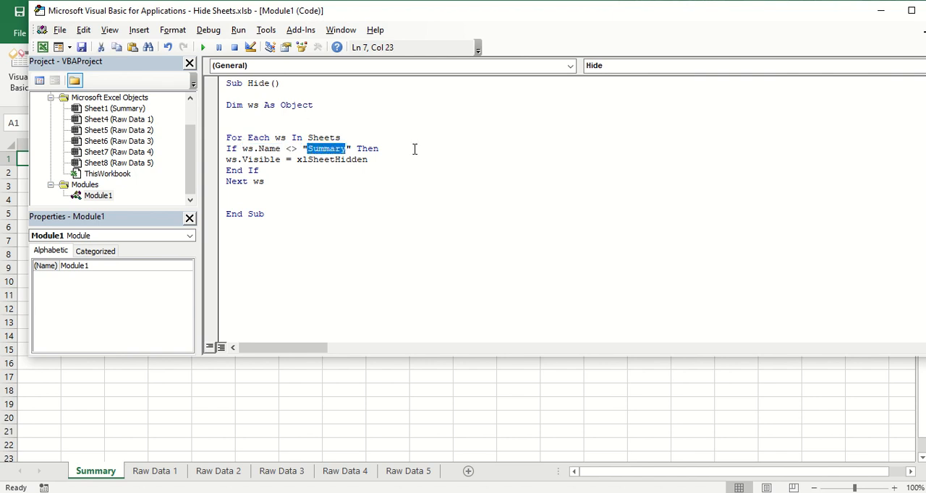
{"action": "mouse_move", "coordinate": [284, 161]}
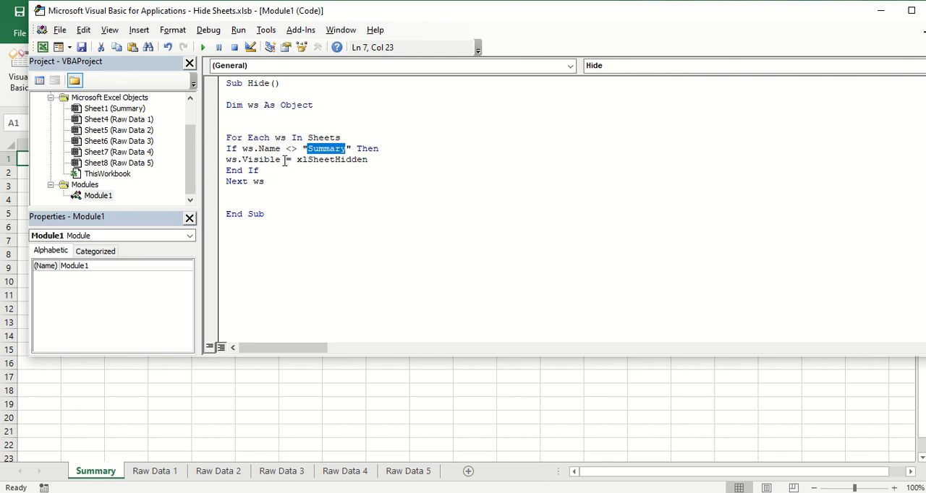
{"action": "mouse_move", "coordinate": [286, 159]}
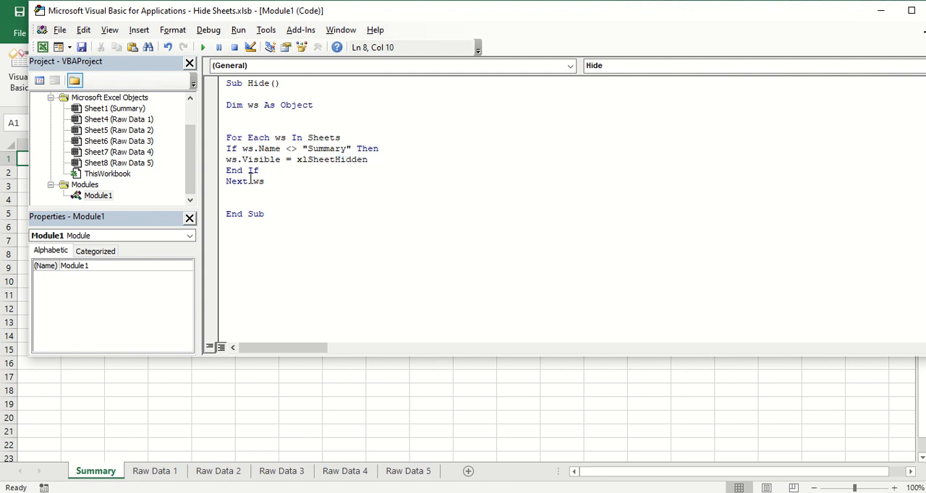
{"action": "double_click", "coordinate": [256, 180]}
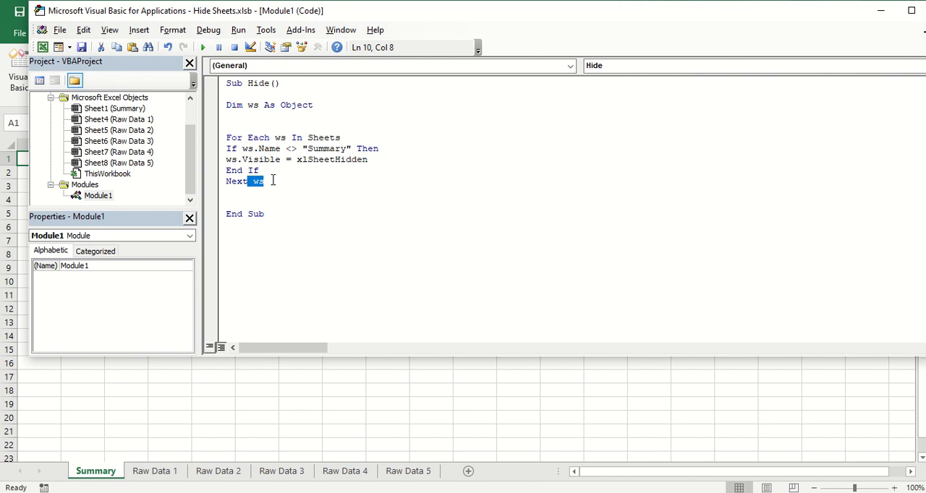
{"action": "left_click", "coordinate": [280, 197]}
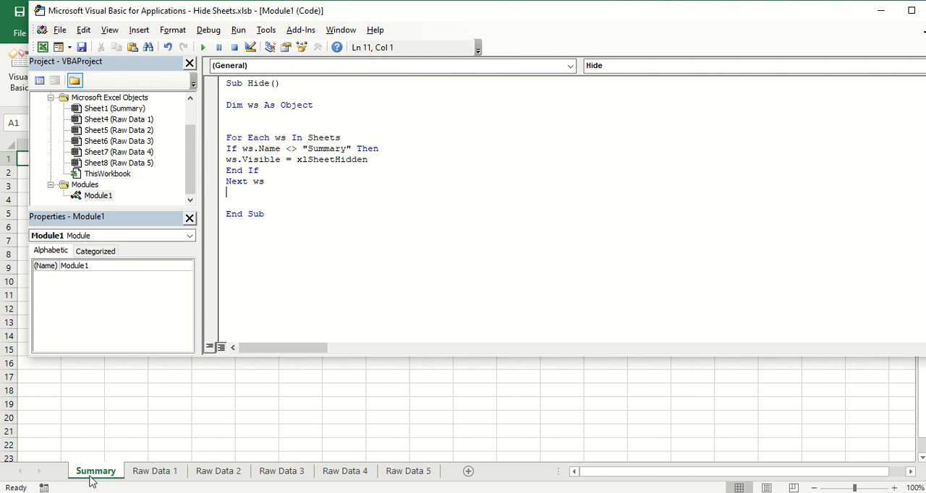
{"action": "mouse_move", "coordinate": [414, 484]}
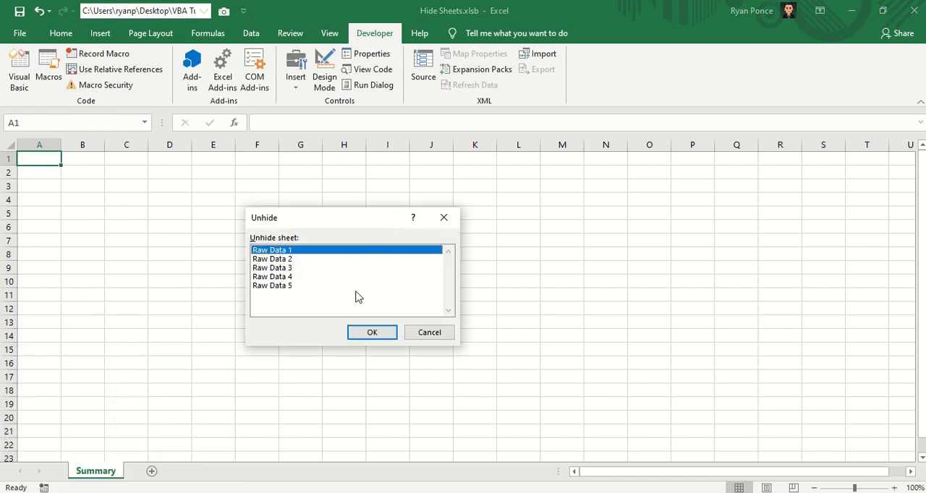
Choose Raw Data 1 in the Unhide dialog to make it visible again
{"action": "left_click", "coordinate": [372, 332]}
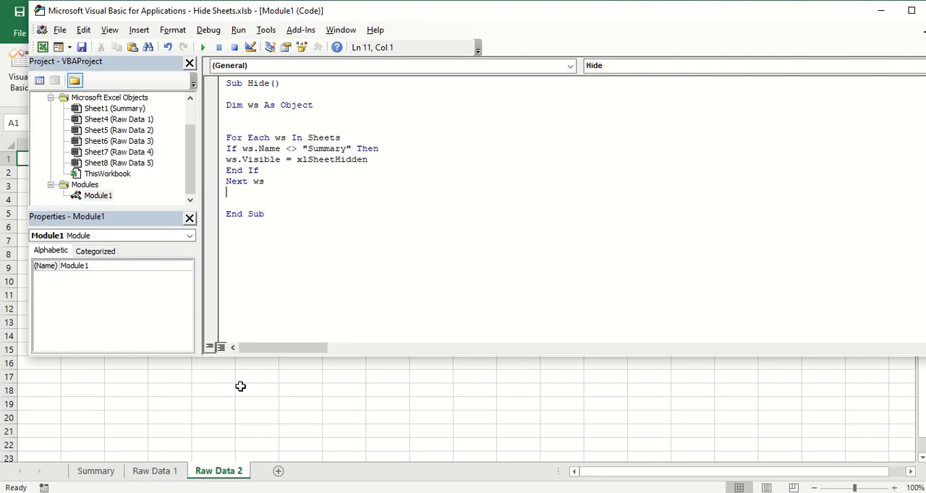
{"action": "mouse_move", "coordinate": [284, 213]}
{"action": "type", "text": "Sub Unhide()"}
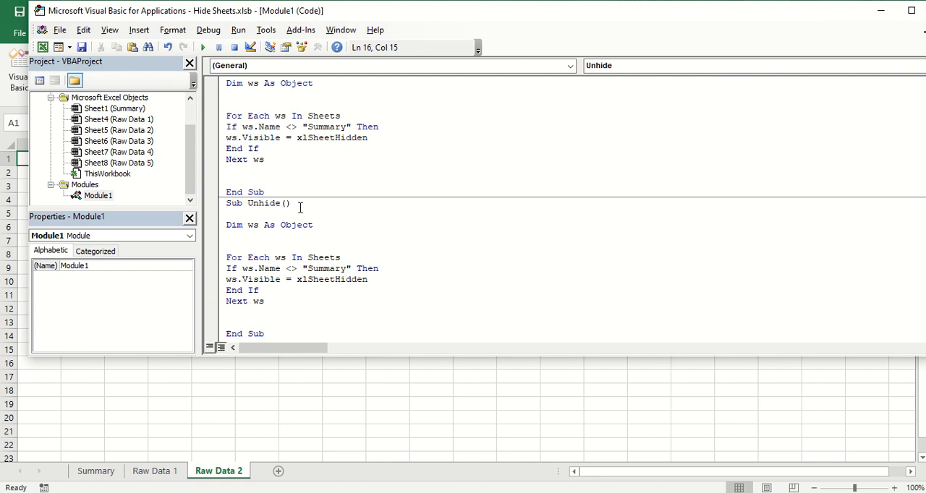
In the copied Unhide macro, replace xlSheetHidden with xlSheetVisible
{"action": "left_click", "coordinate": [290, 203]}
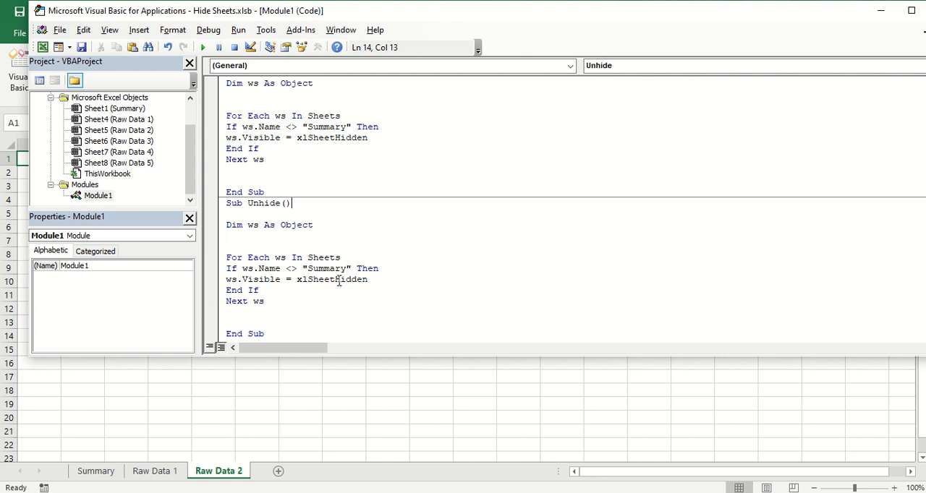
{"action": "double_click", "coordinate": [349, 279]}
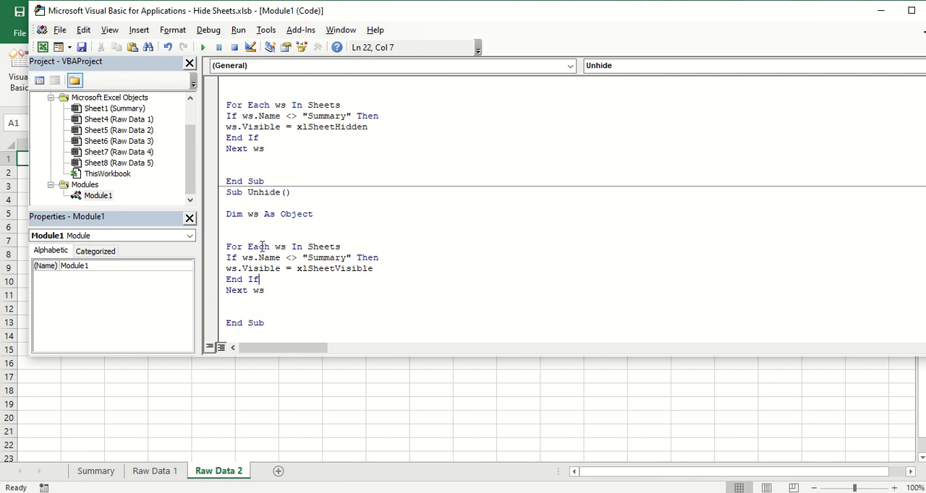
{"action": "mouse_move", "coordinate": [351, 249]}
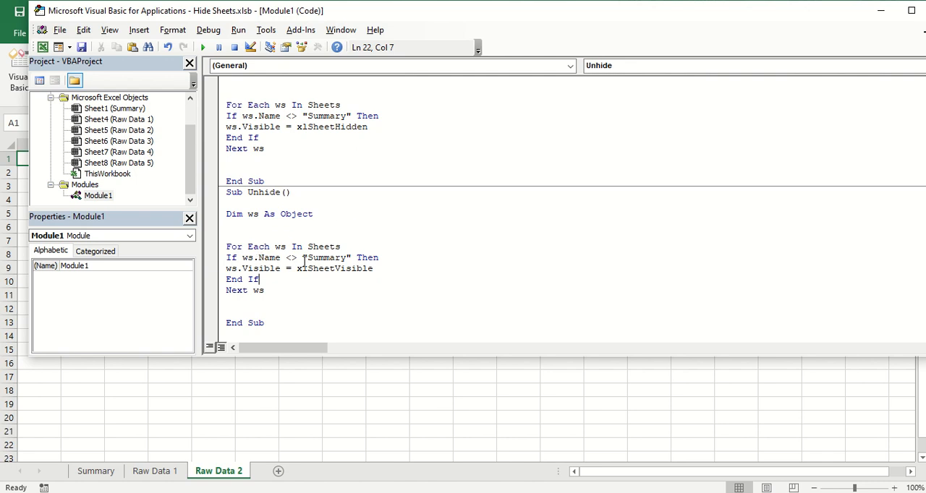
{"action": "mouse_move", "coordinate": [254, 271]}
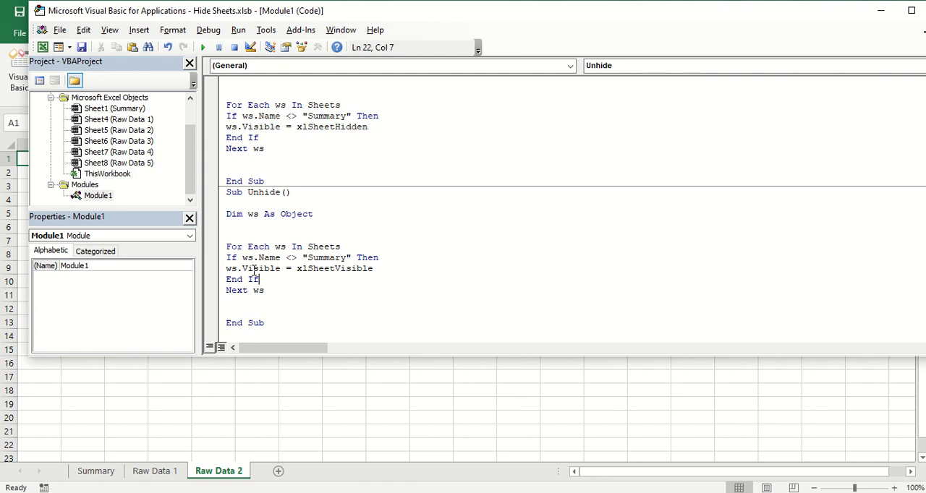
{"action": "left_click_drag", "start_coordinate": [230, 268], "coordinate": [373, 268]}
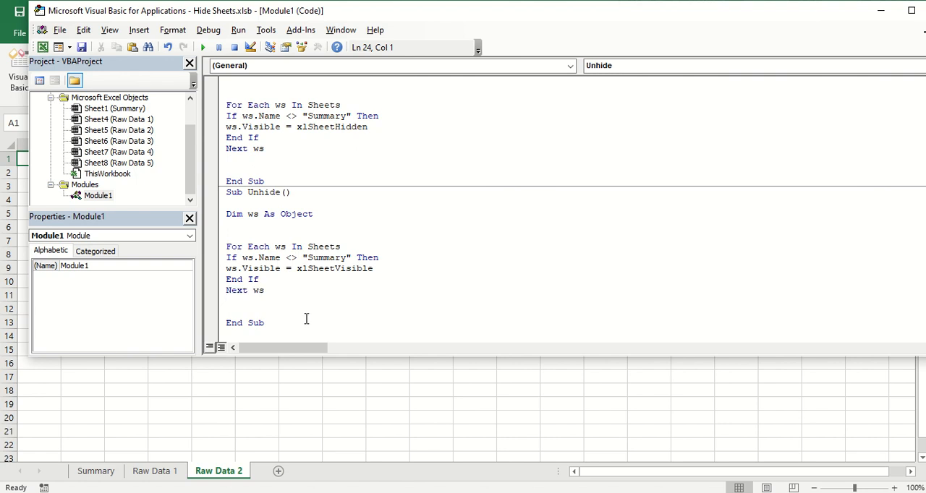
Run the Unhide macro so all Raw Data sheets reappear beside Summary
{"action": "left_click", "coordinate": [203, 47]}
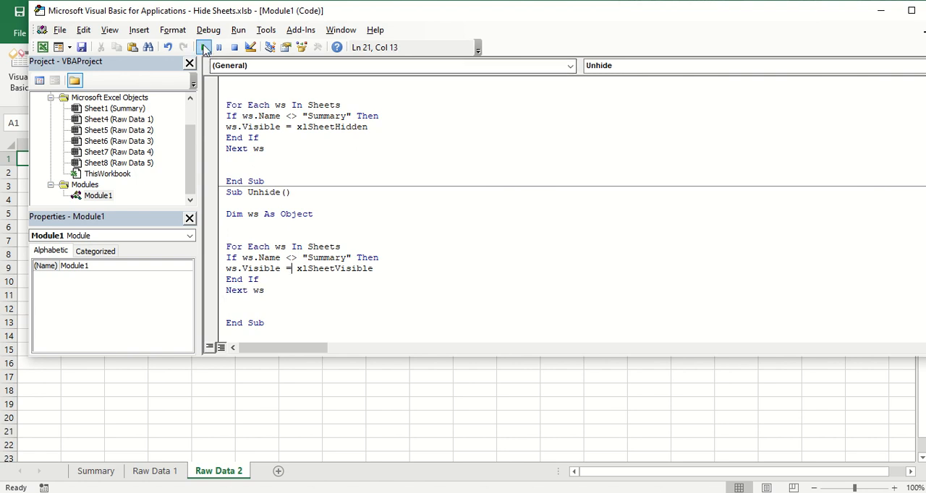
{"action": "left_click", "coordinate": [204, 47]}
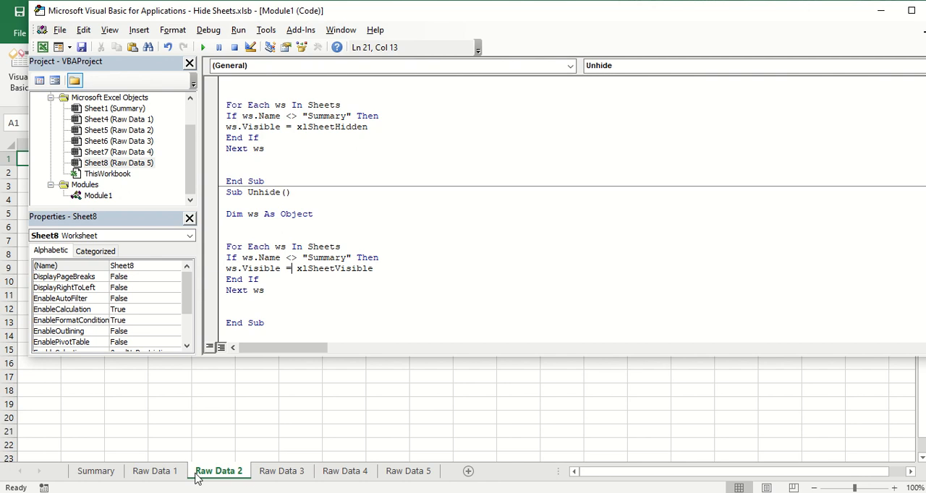
{"action": "mouse_move", "coordinate": [310, 471]}
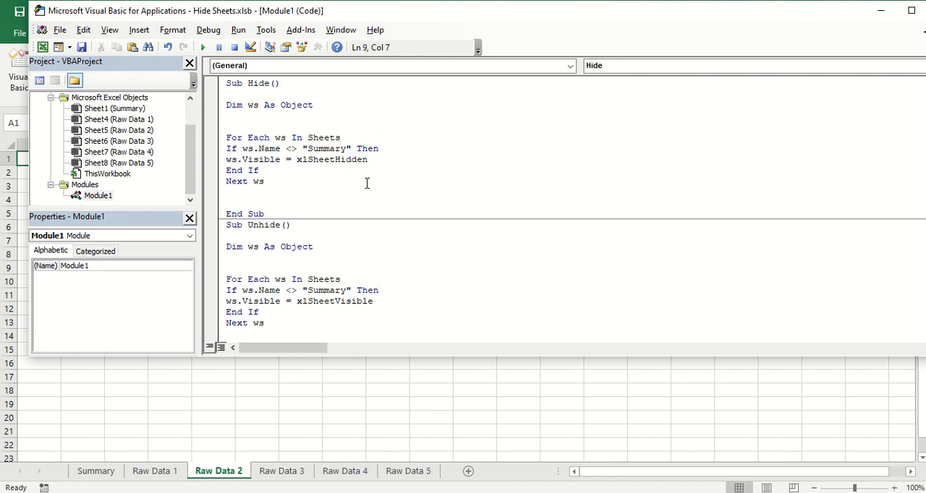
{"action": "mouse_move", "coordinate": [166, 408]}
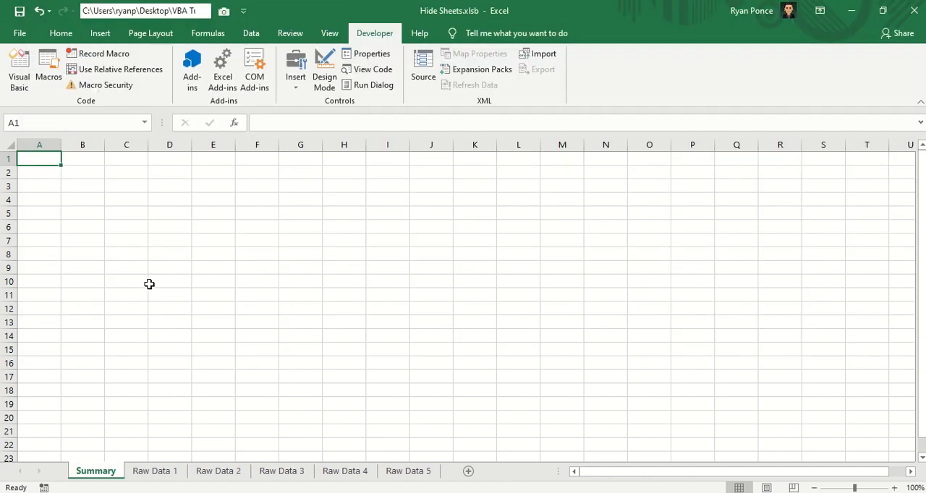
{"action": "mouse_move", "coordinate": [202, 308]}
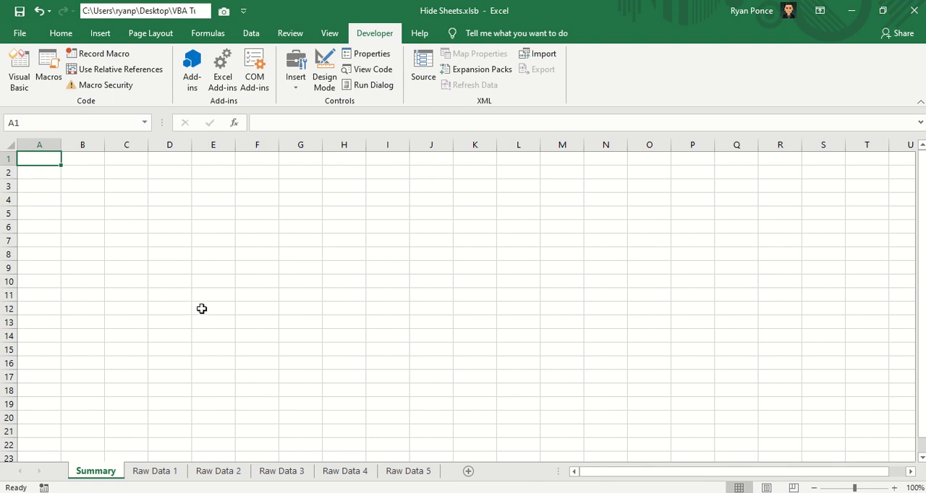
{"action": "mouse_move", "coordinate": [214, 230]}
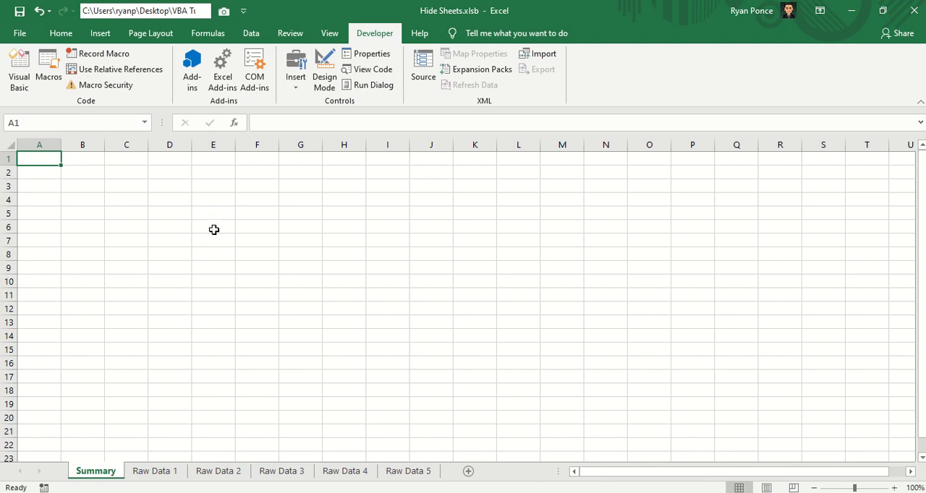
Draw a rectangle shape over cells J3:L6 and label it HIDE
{"action": "left_click", "coordinate": [100, 33]}
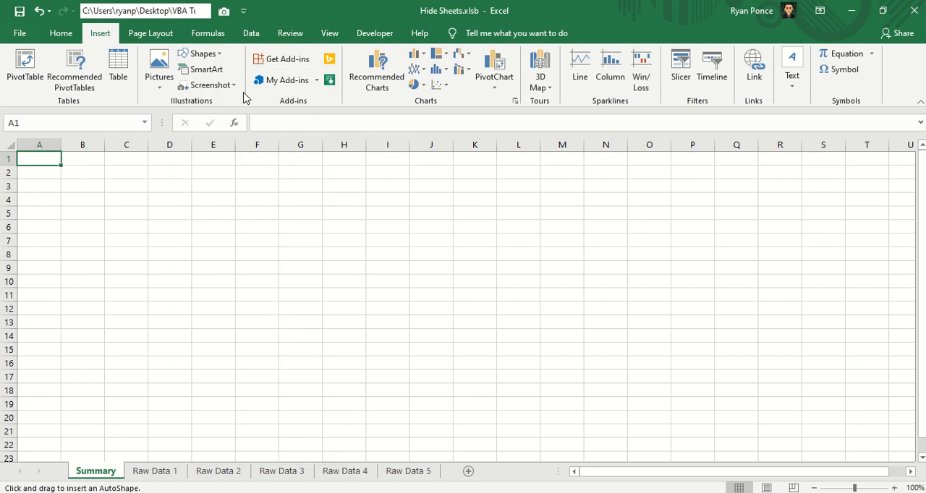
{"action": "left_click_drag", "start_coordinate": [437, 177], "coordinate": [517, 227]}
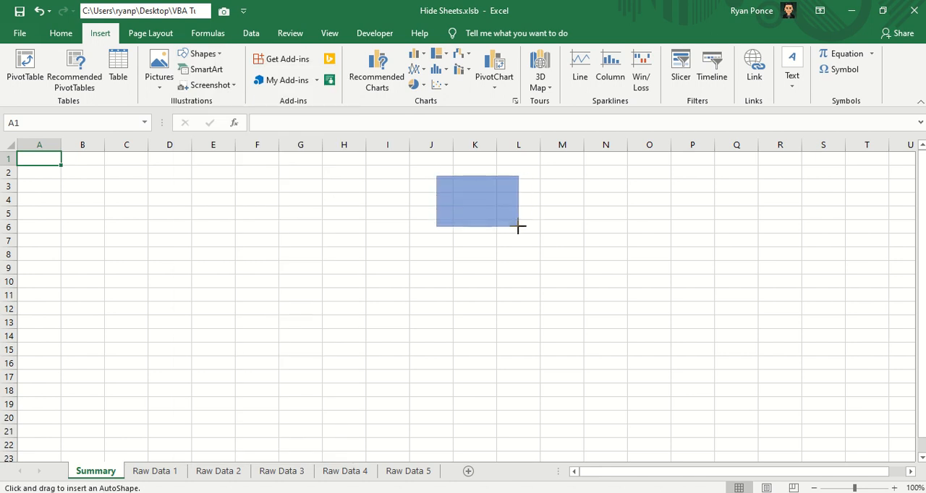
{"action": "left_click_drag", "start_coordinate": [436, 176], "coordinate": [519, 228]}
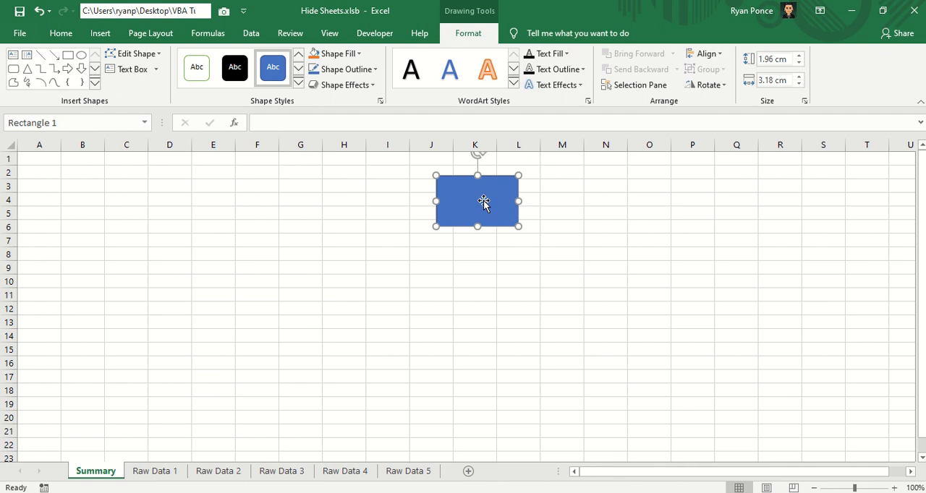
{"action": "type", "text": "HIDE"}
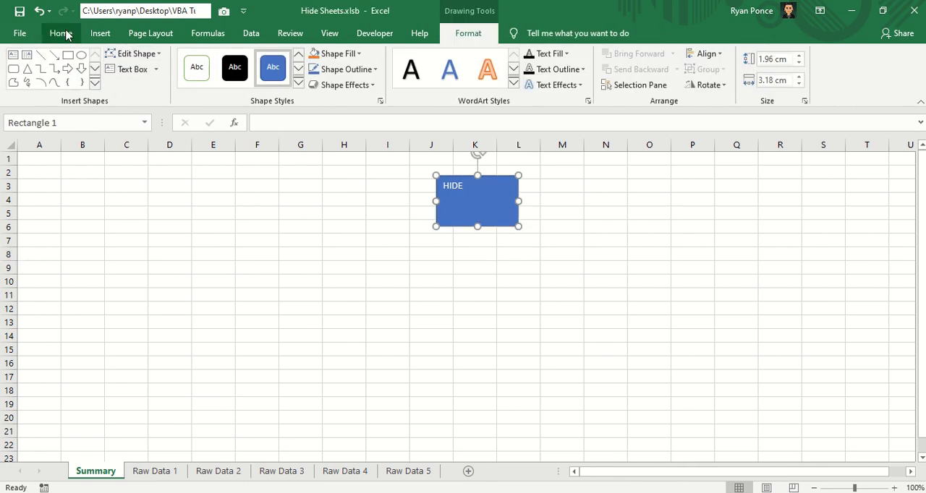
Make the HIDE label bold with a larger font size
{"action": "left_click", "coordinate": [61, 33]}
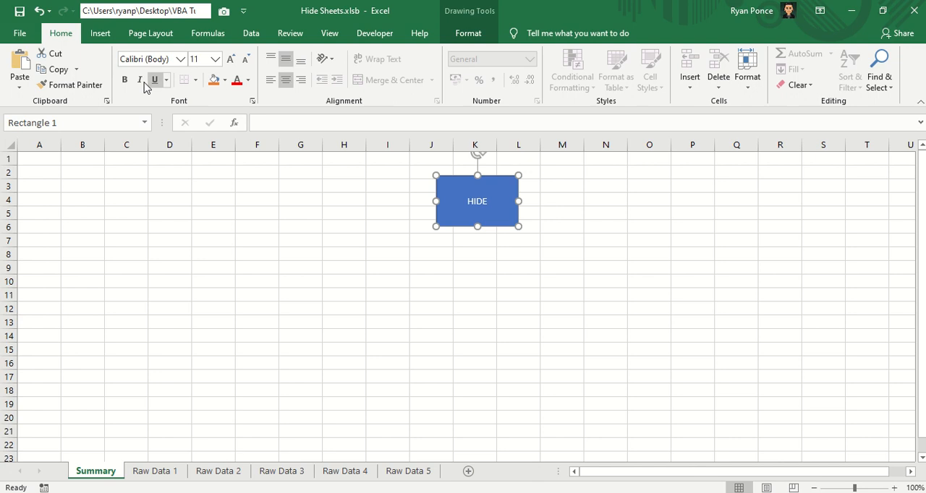
{"action": "left_click", "coordinate": [230, 59]}
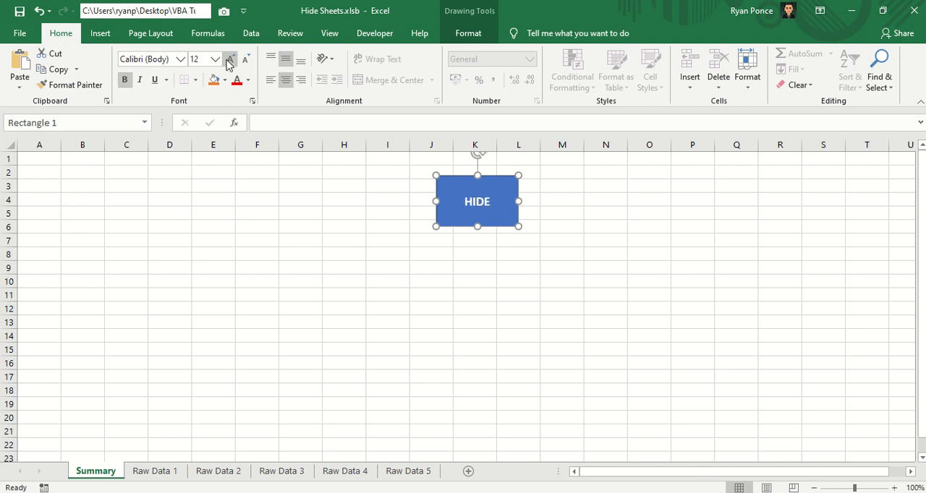
{"action": "left_click", "coordinate": [230, 58]}
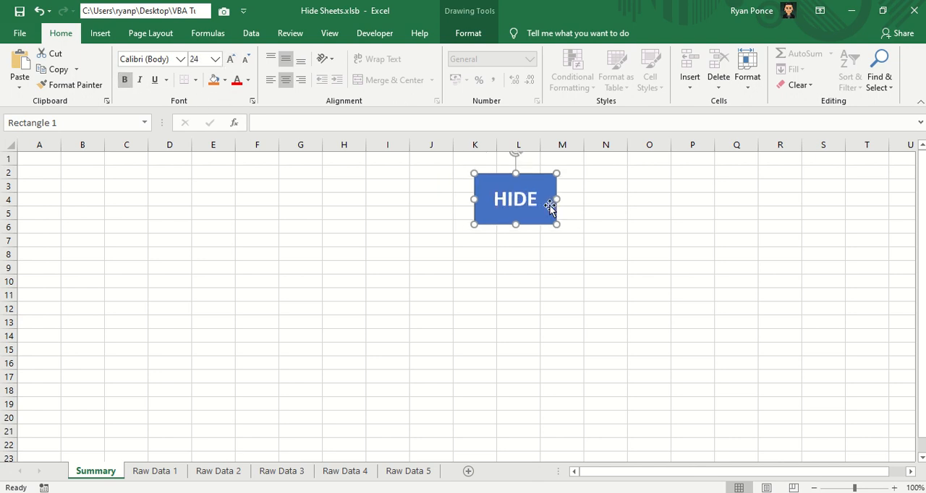
{"action": "left_click_drag", "start_coordinate": [516, 200], "coordinate": [527, 210]}
{"action": "type", "text": "UNHIDE"}
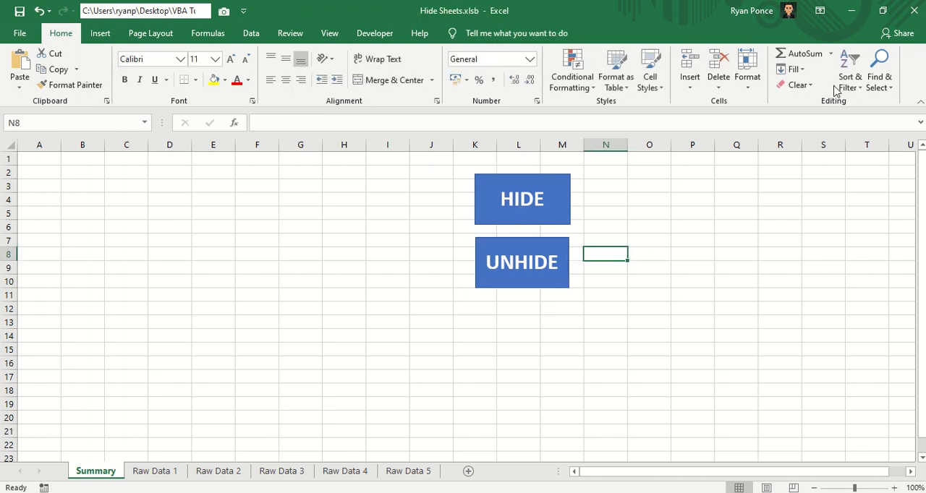
Assign the Hide macro to the HIDE shape
{"action": "right_click", "coordinate": [522, 199]}
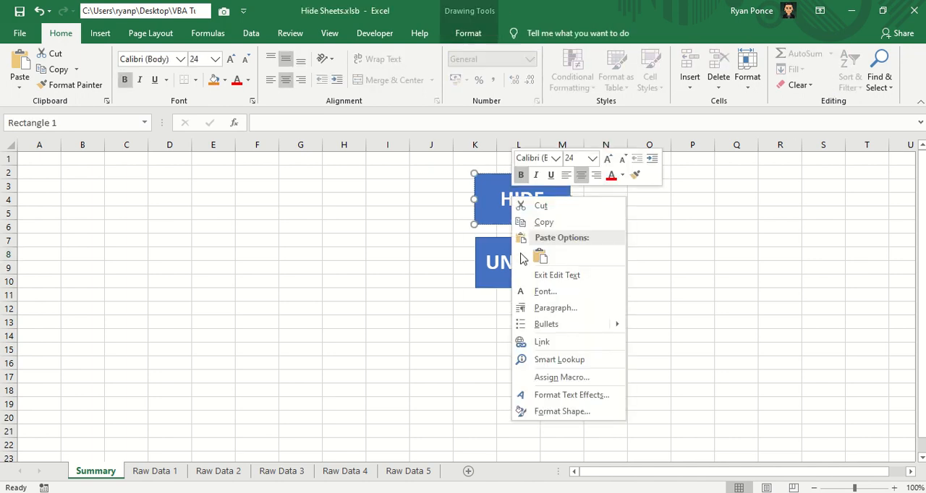
{"action": "left_click", "coordinate": [562, 377]}
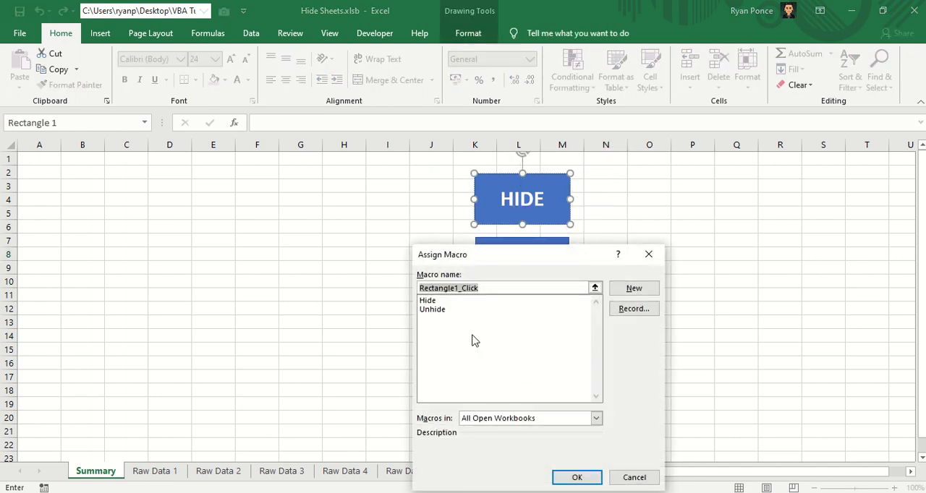
{"action": "left_click", "coordinate": [576, 478]}
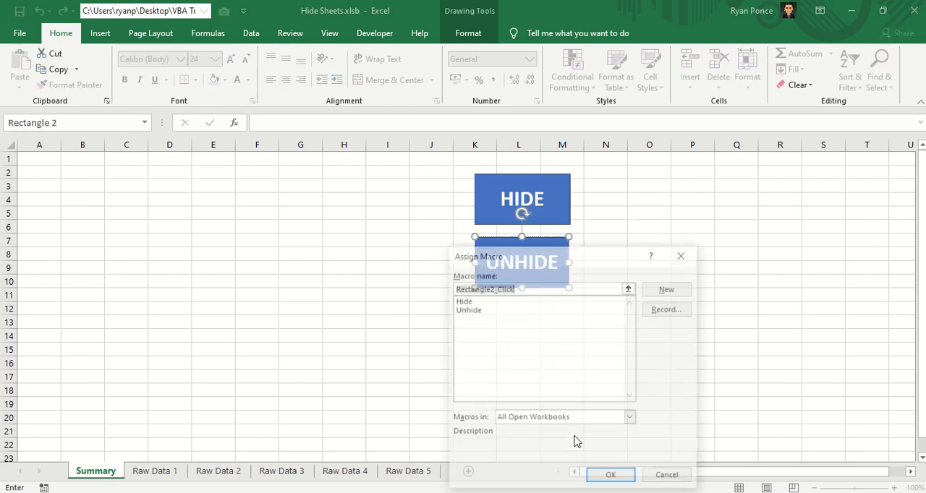
Test the HIDE button, return to Summary and run UNHIDE from its button
{"action": "left_click", "coordinate": [610, 474]}
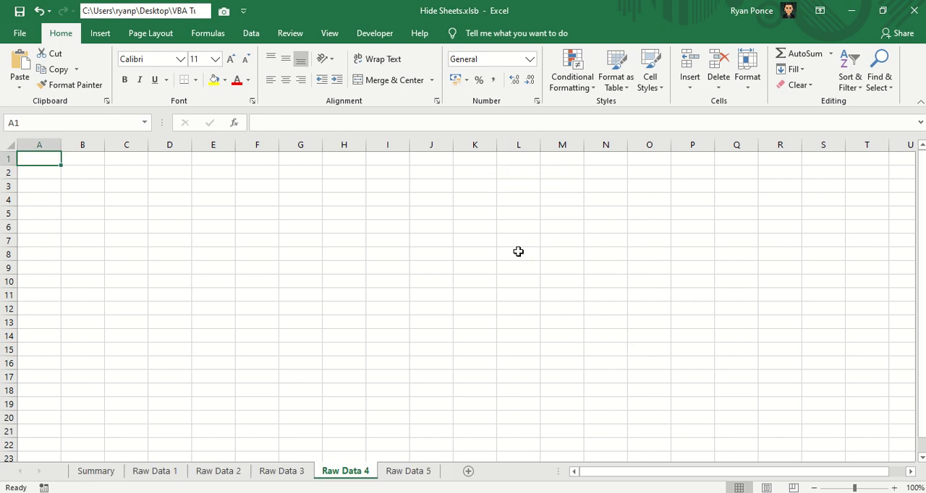
{"action": "left_click", "coordinate": [96, 471]}
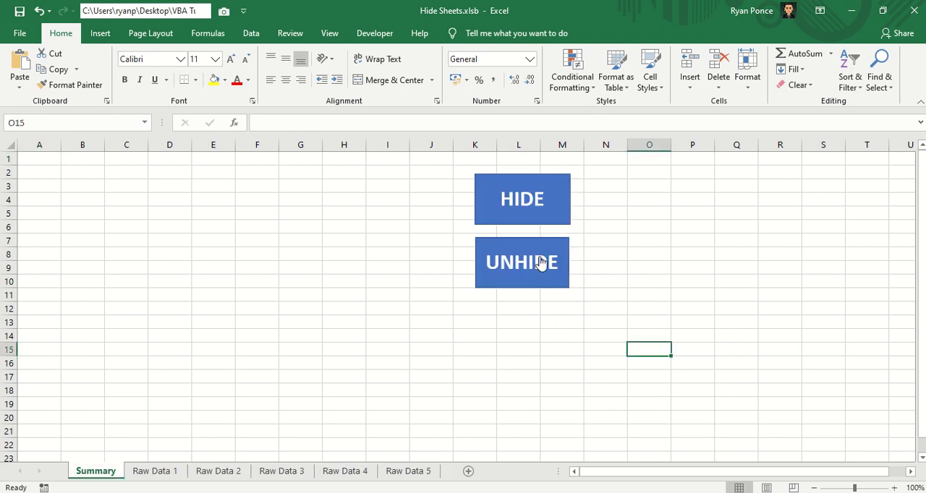
{"action": "left_click", "coordinate": [522, 263]}
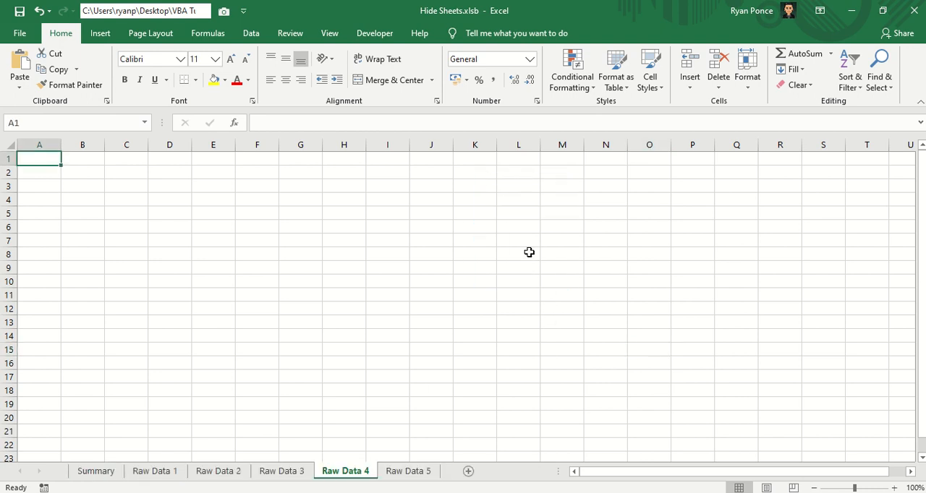
{"action": "left_click", "coordinate": [374, 33]}
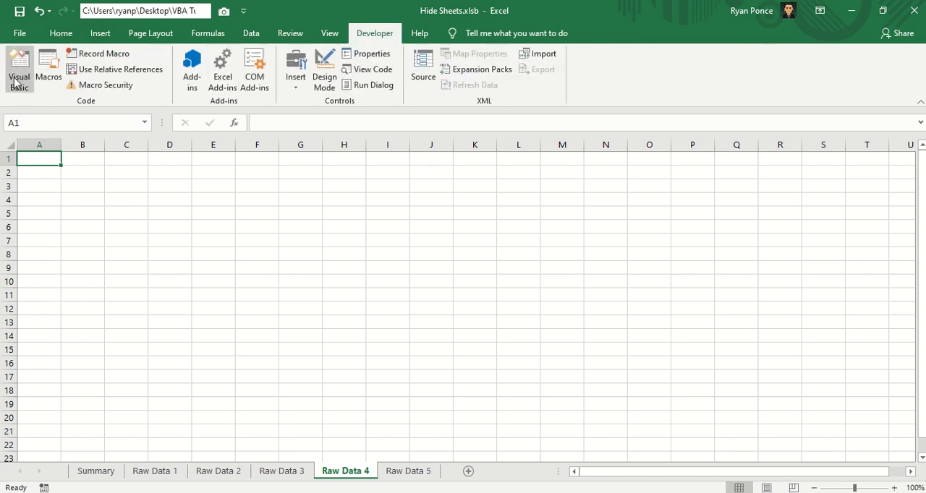
Add Sheets("Summary").Select at the end of the Unhide macro
{"action": "left_click", "coordinate": [19, 69]}
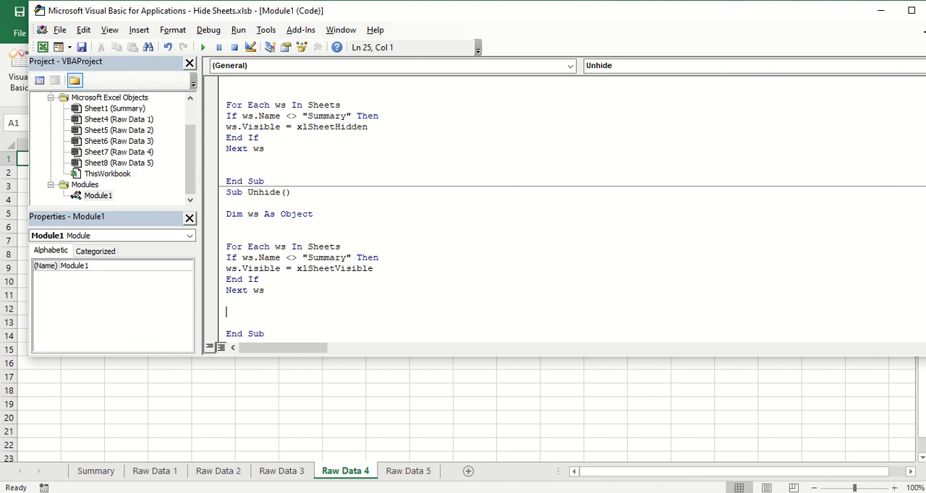
{"action": "type", "text": "s"}
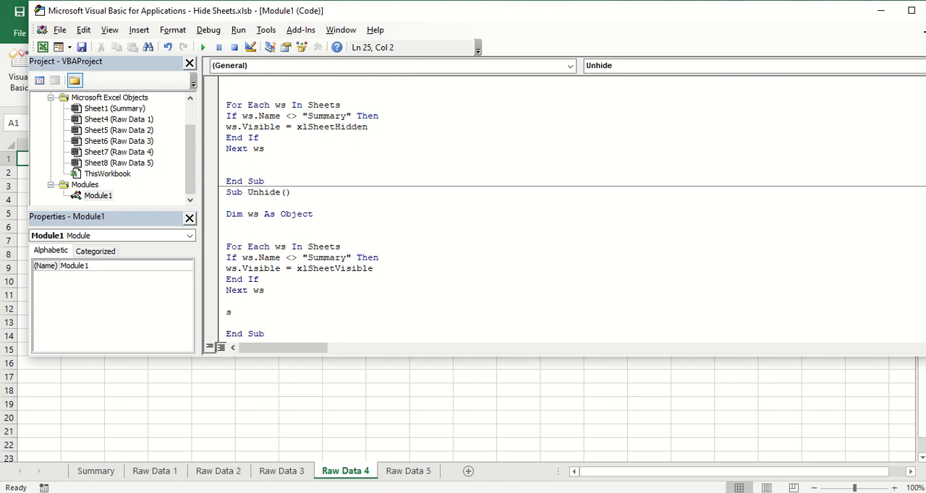
{"action": "type", "text": "HEETS"}
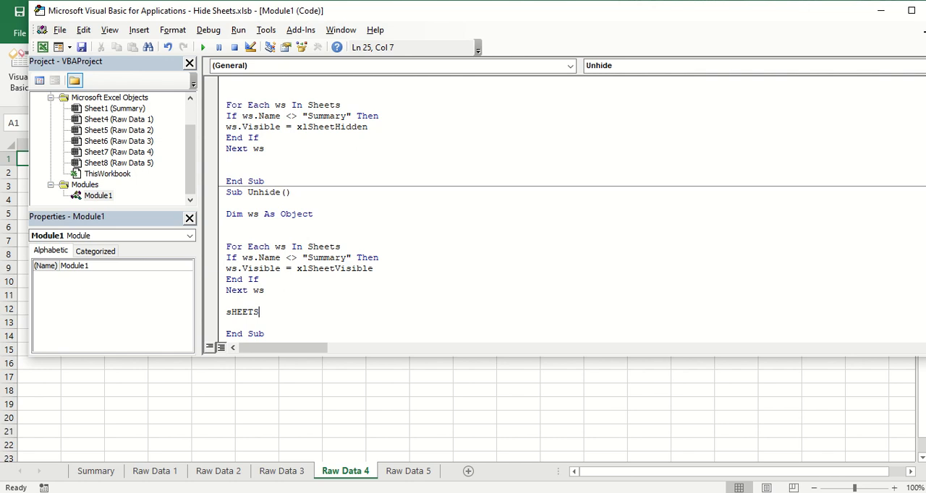
{"action": "type", "text": "(\"s"}
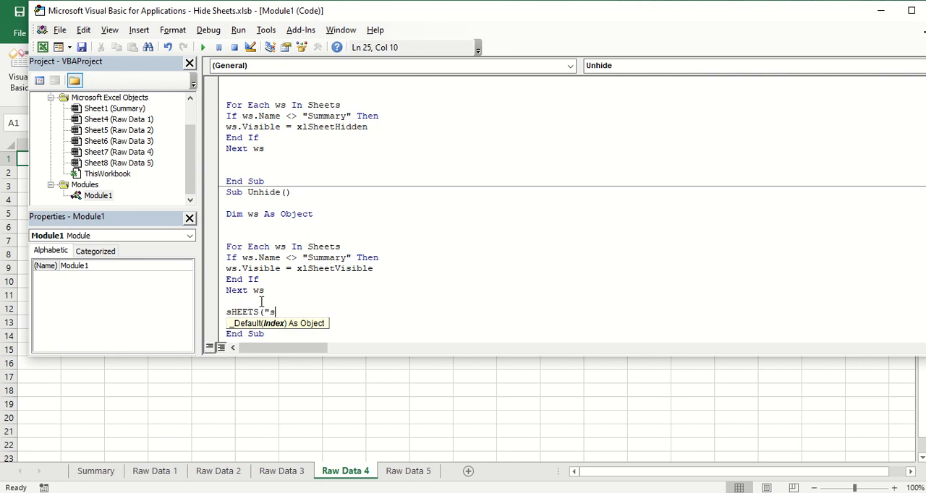
{"action": "type", "text": "UMMARY\""}
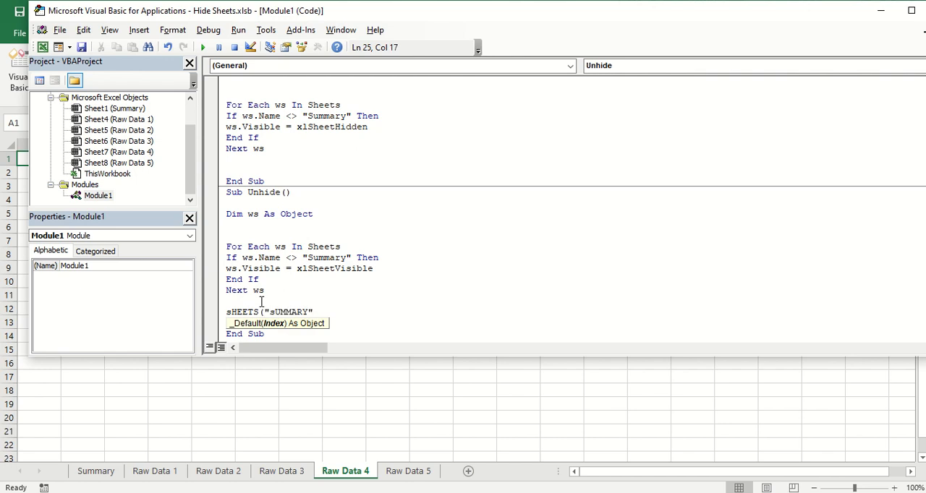
{"action": "type", "text": ".Select"}
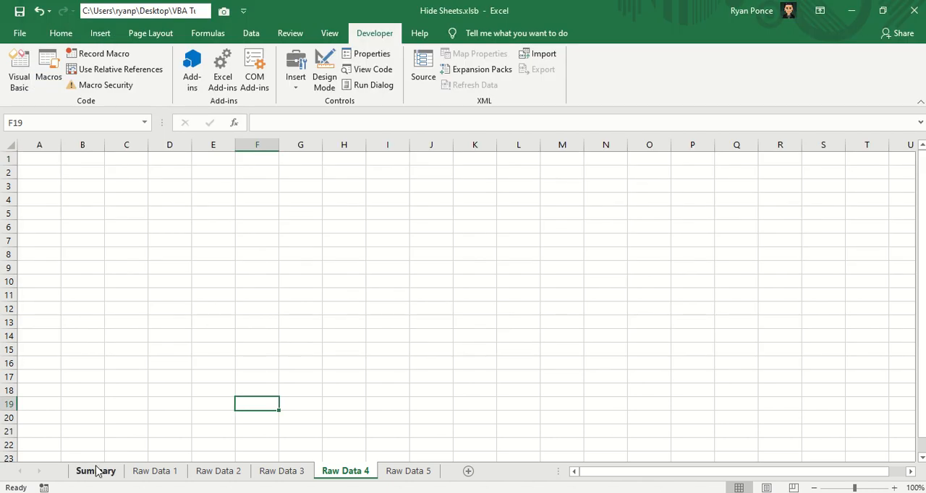
From Summary, use HIDE to leave only Summary visible, then UNHIDE to bring every sheet back
{"action": "left_click", "coordinate": [96, 471]}
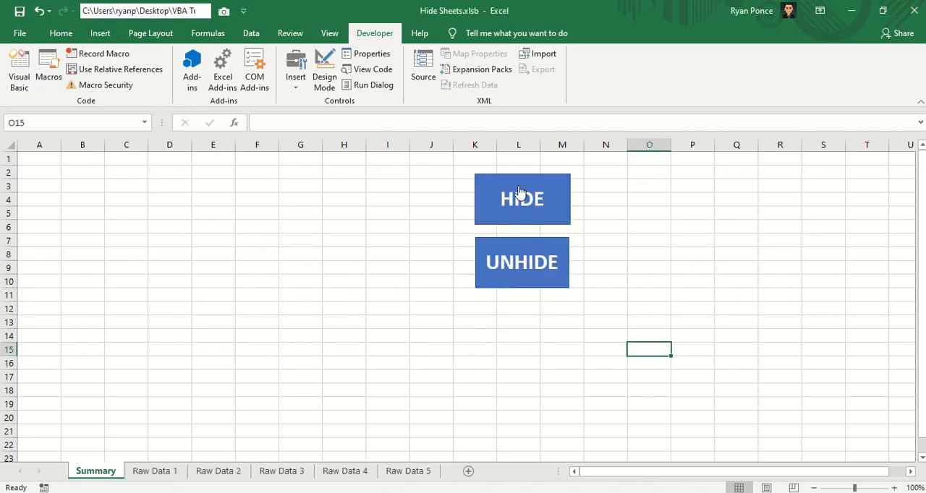
{"action": "left_click", "coordinate": [521, 199]}
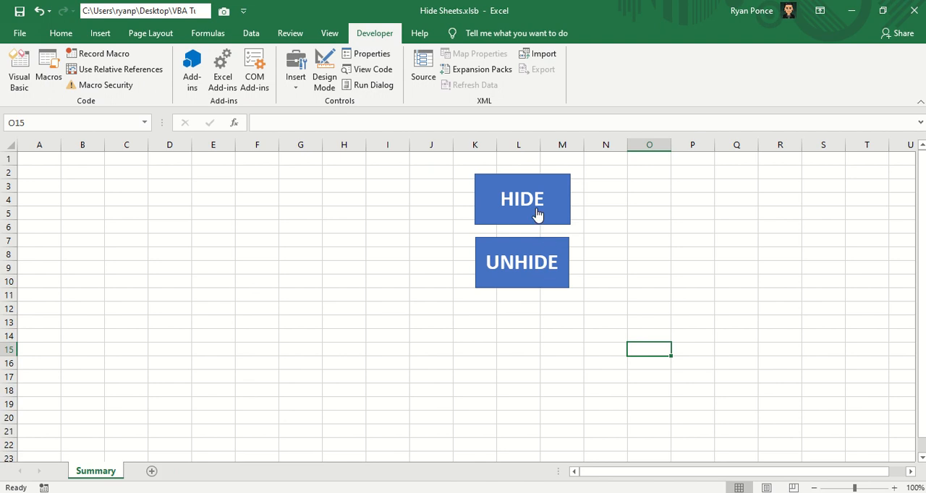
{"action": "left_click", "coordinate": [521, 262]}
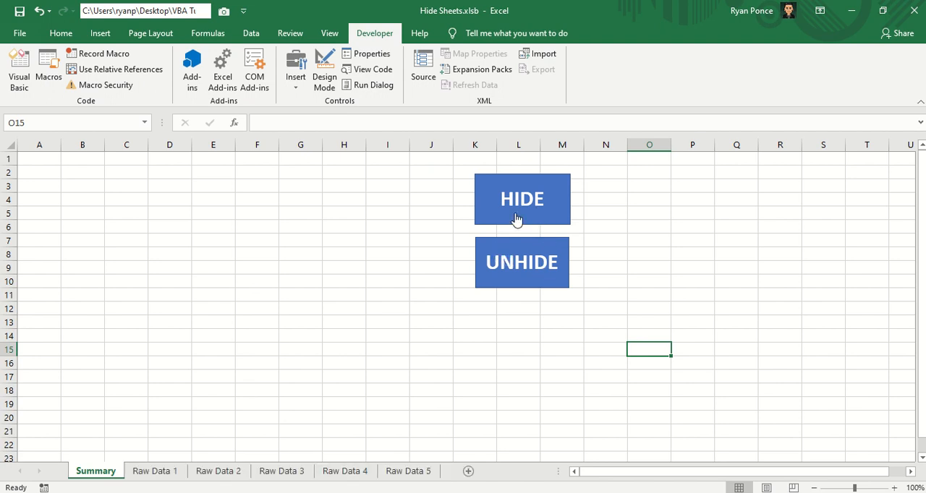
{"action": "mouse_move", "coordinate": [513, 262]}
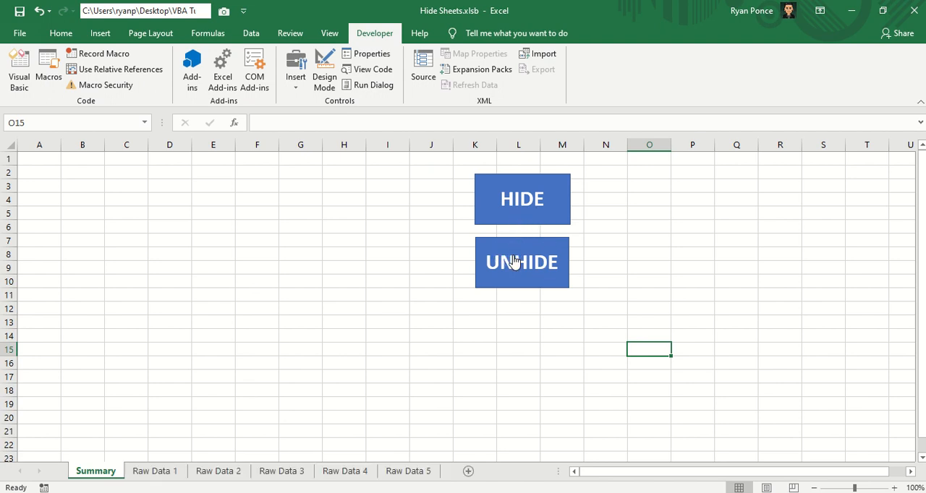